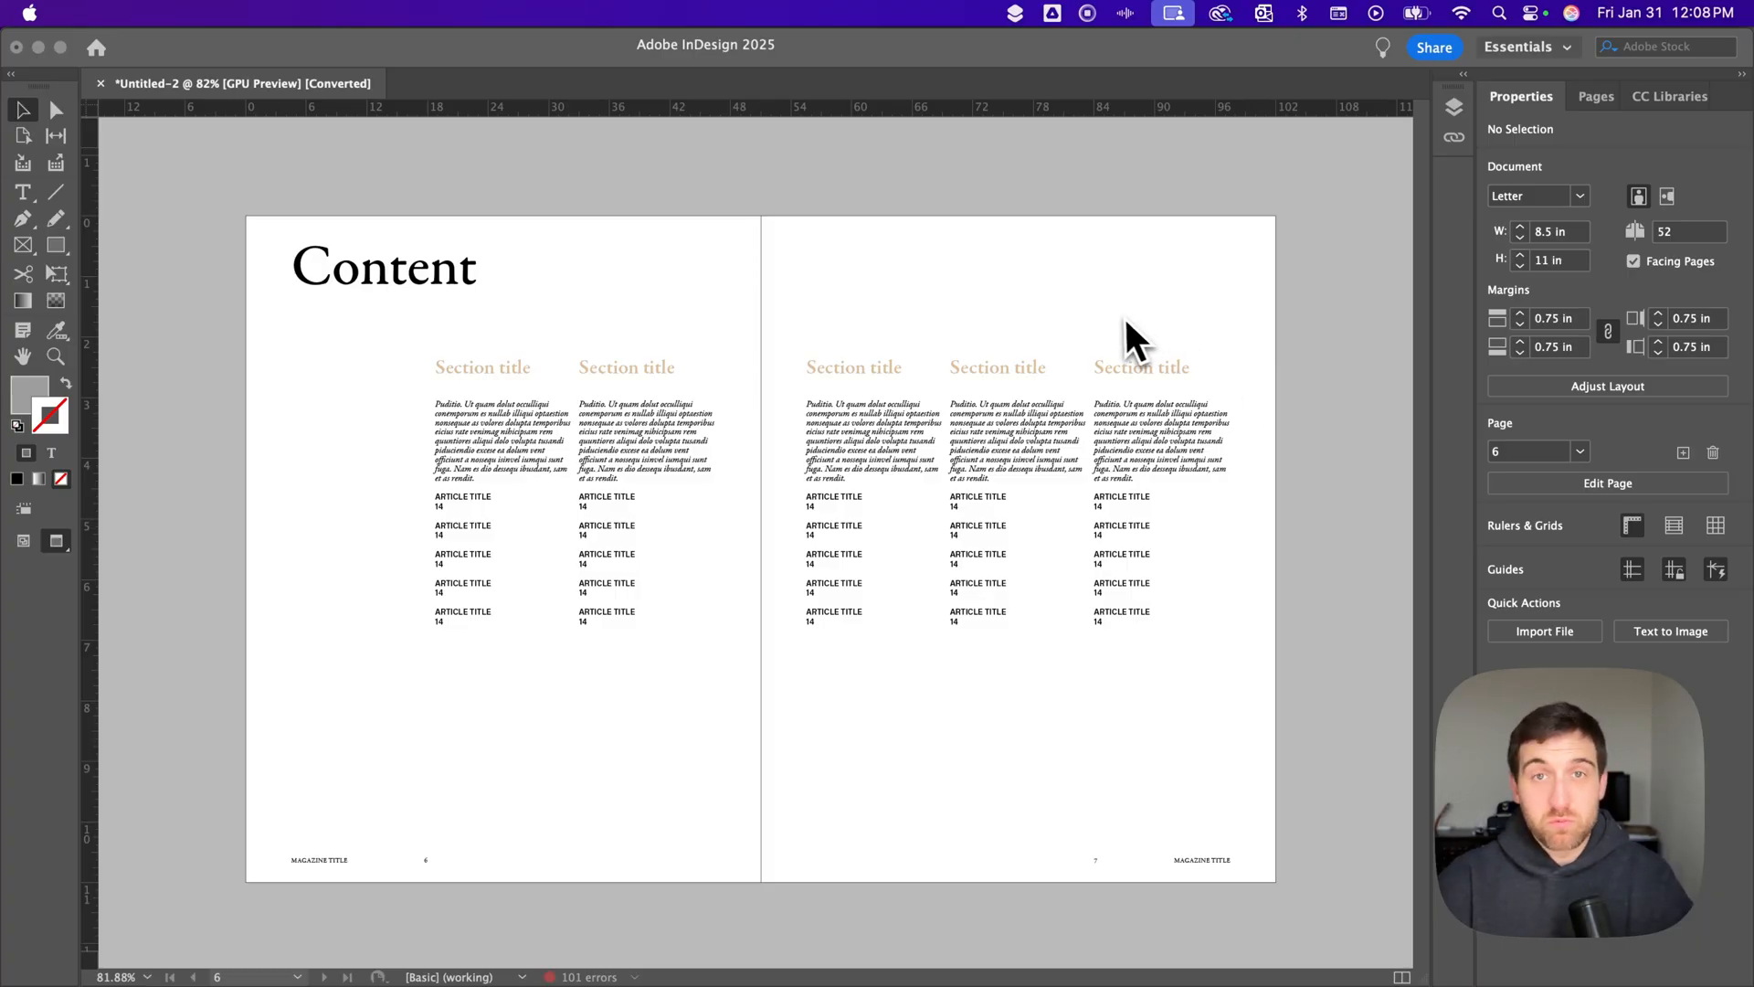
pyautogui.moveTo(742, 132)
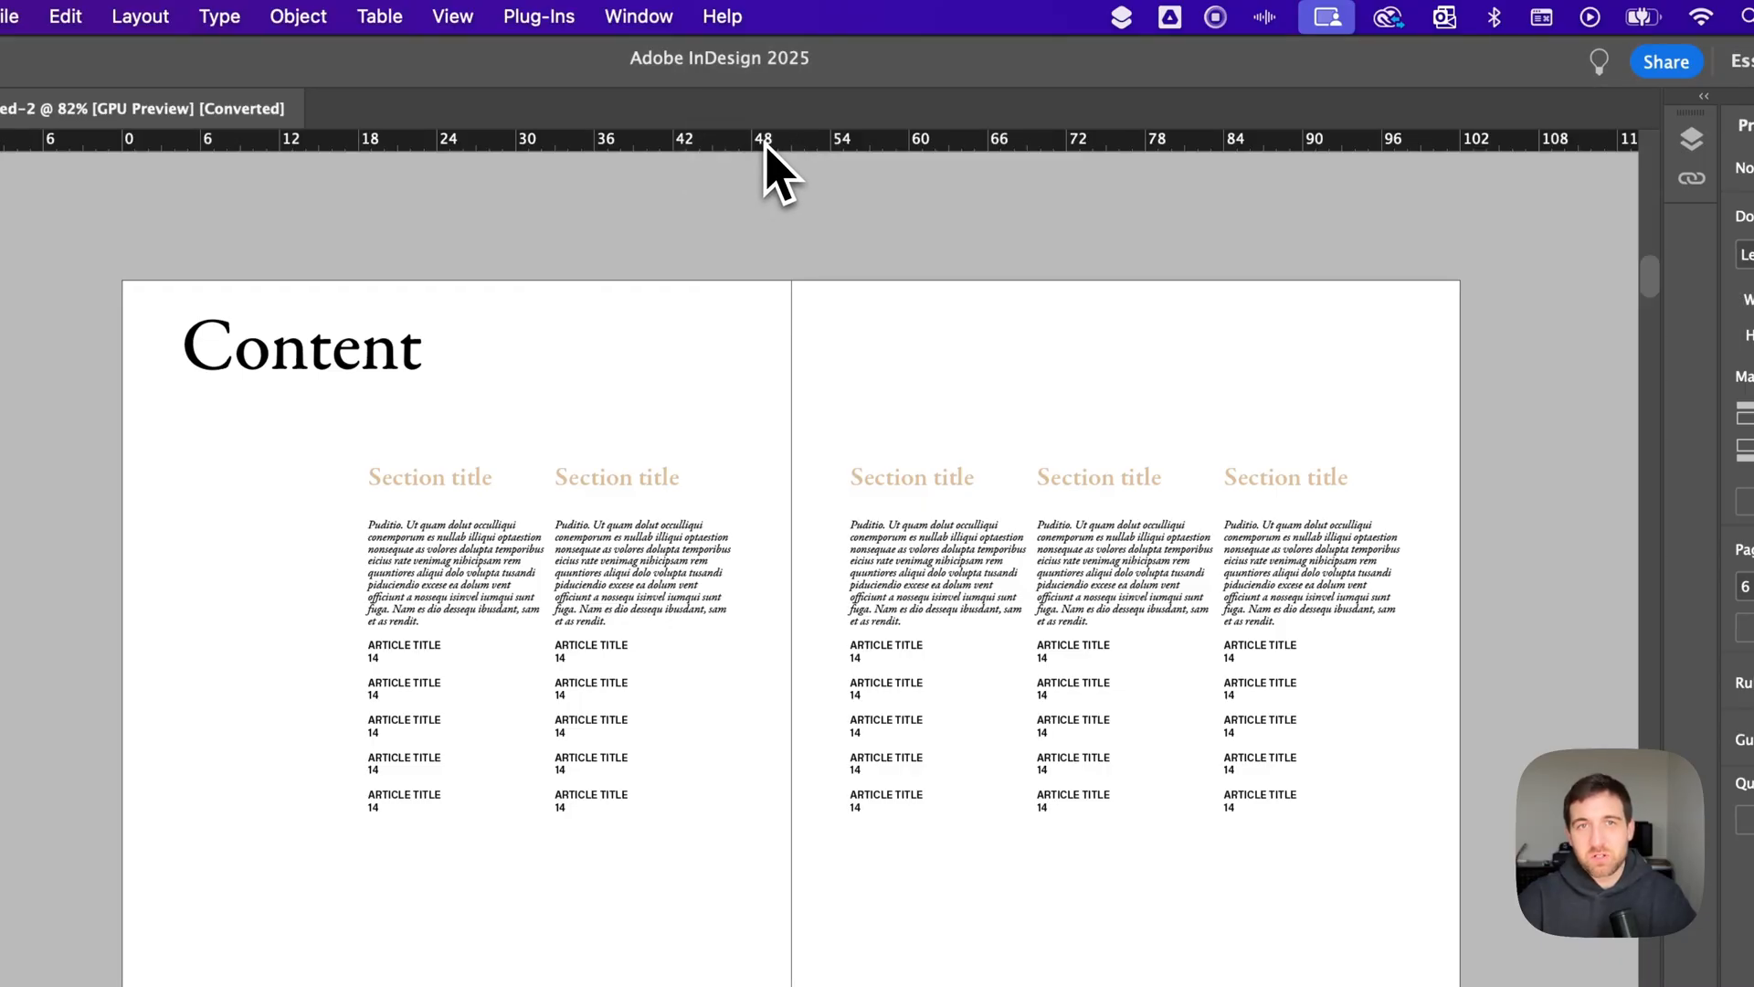
# - Switch the horizontal ruler's units to Inches via its context menu
pyautogui.rightClick(768, 155)
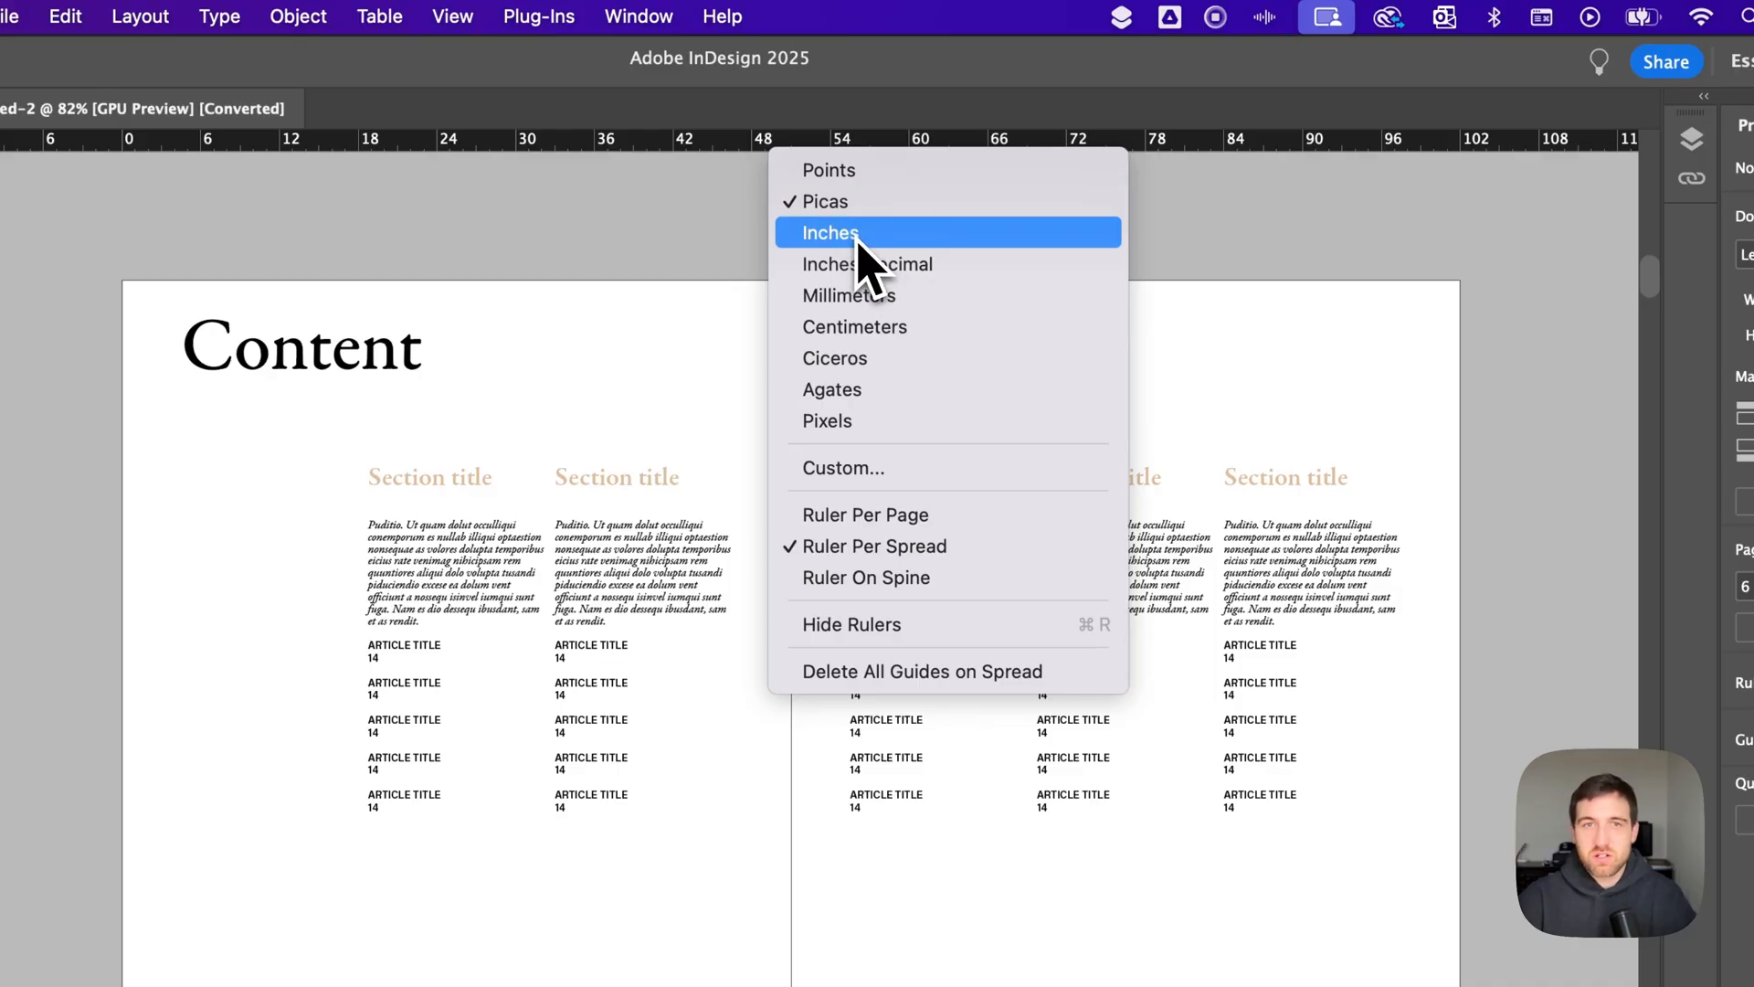
pyautogui.click(830, 232)
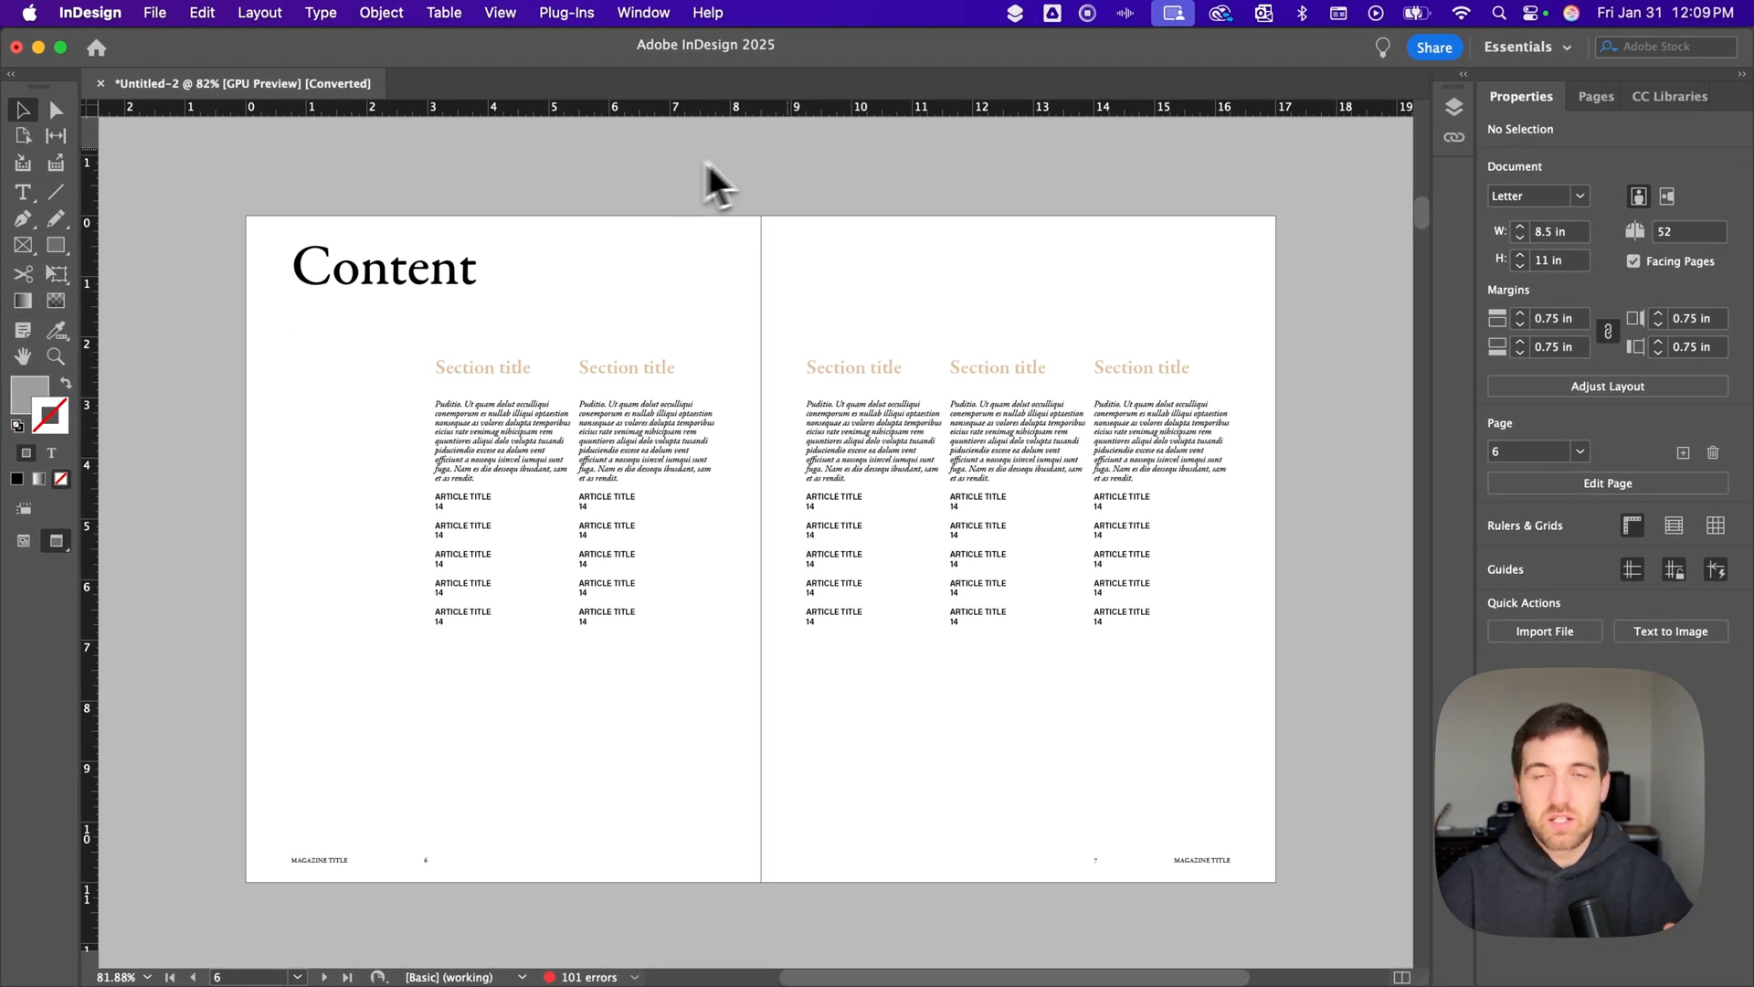
pyautogui.moveTo(482, 150)
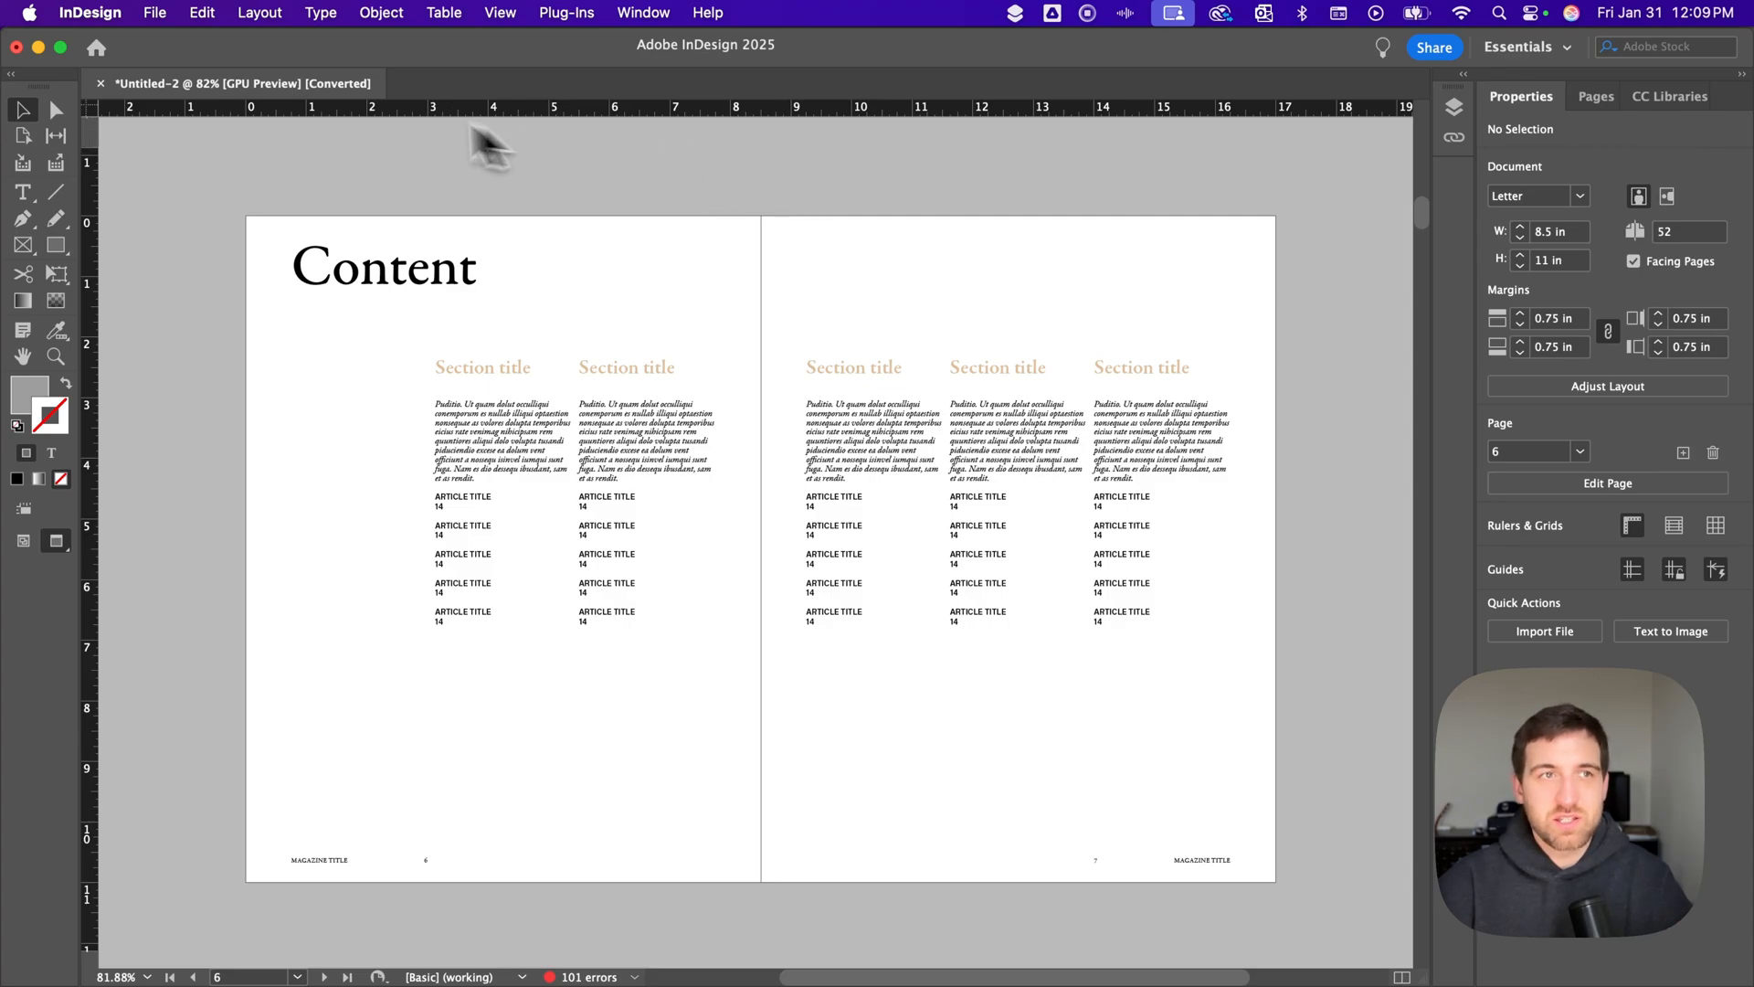
# - Head into the InDesign application menu toward Preferences
pyautogui.click(80, 13)
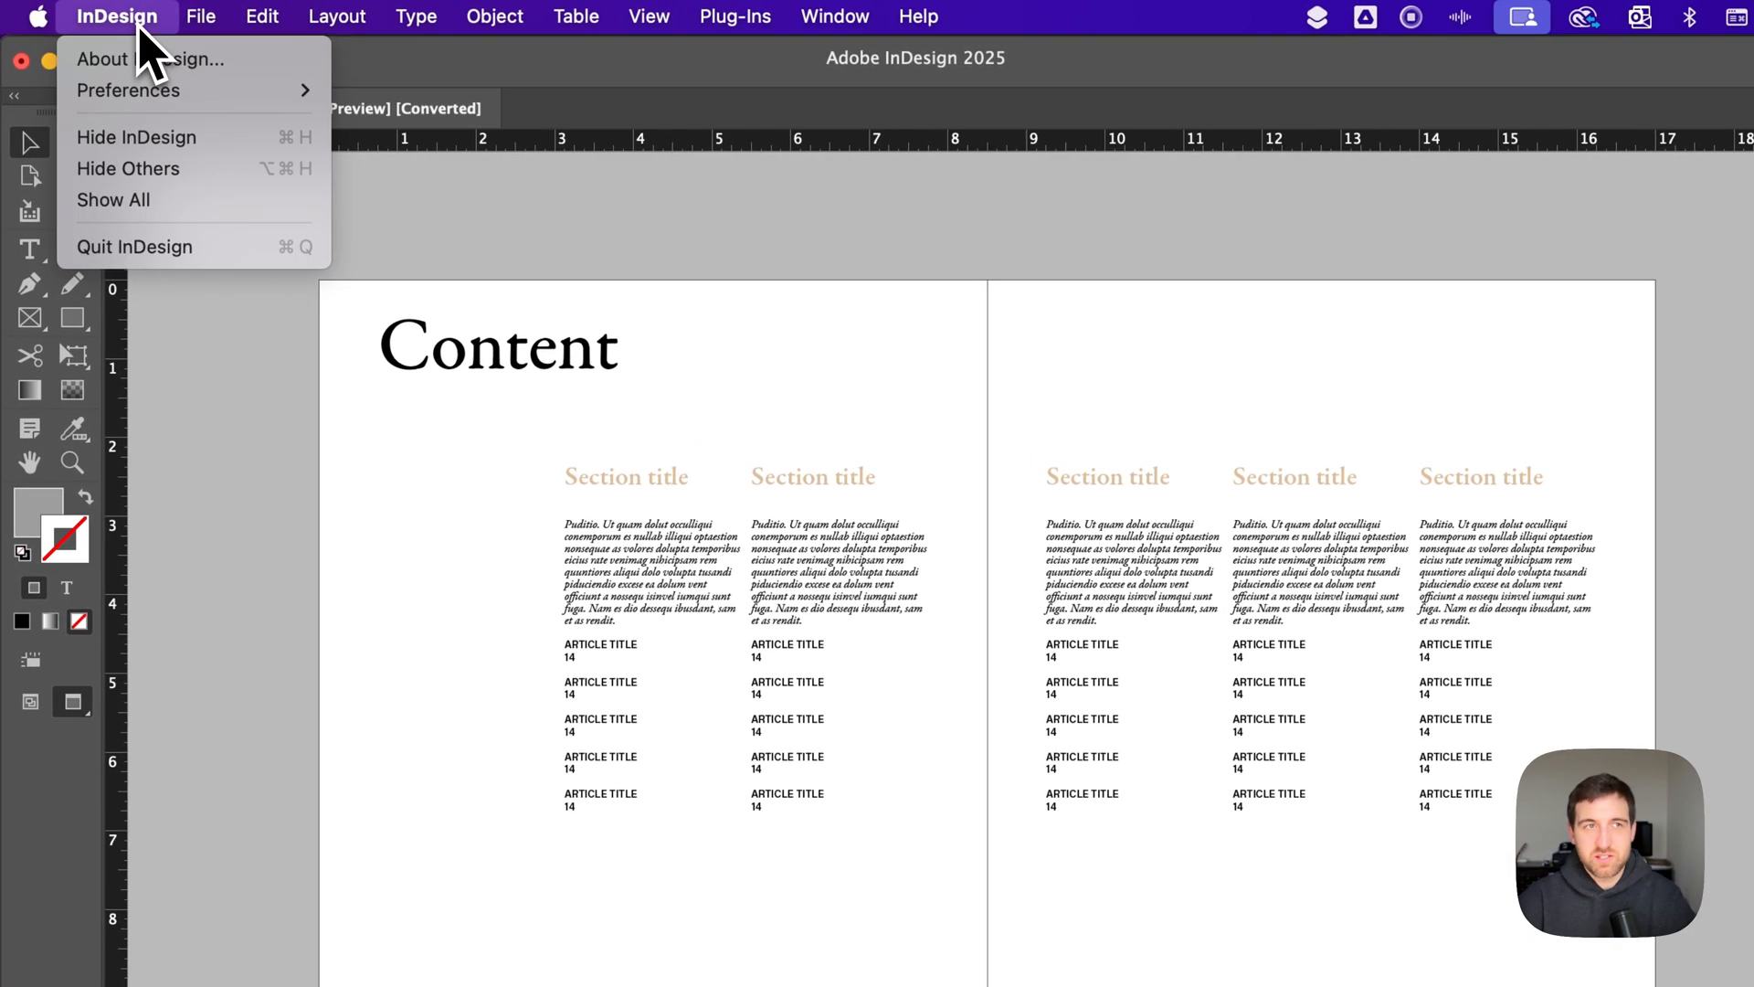
pyautogui.moveTo(128, 90)
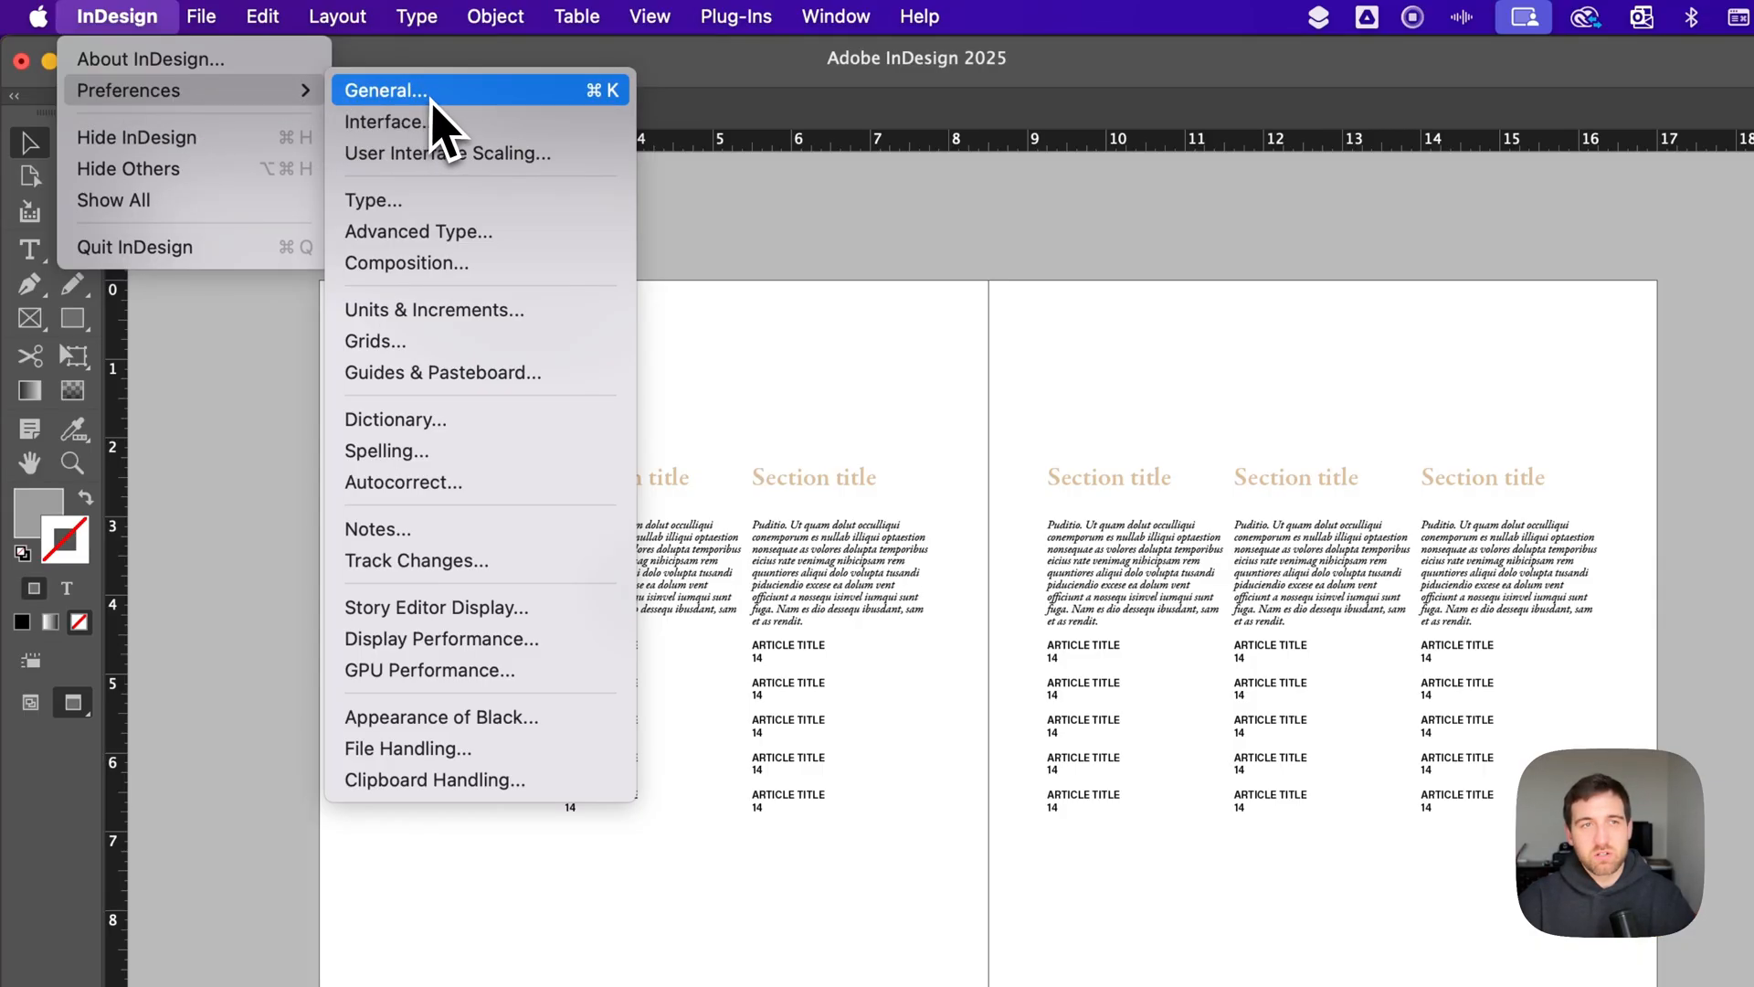
pyautogui.moveTo(508, 343)
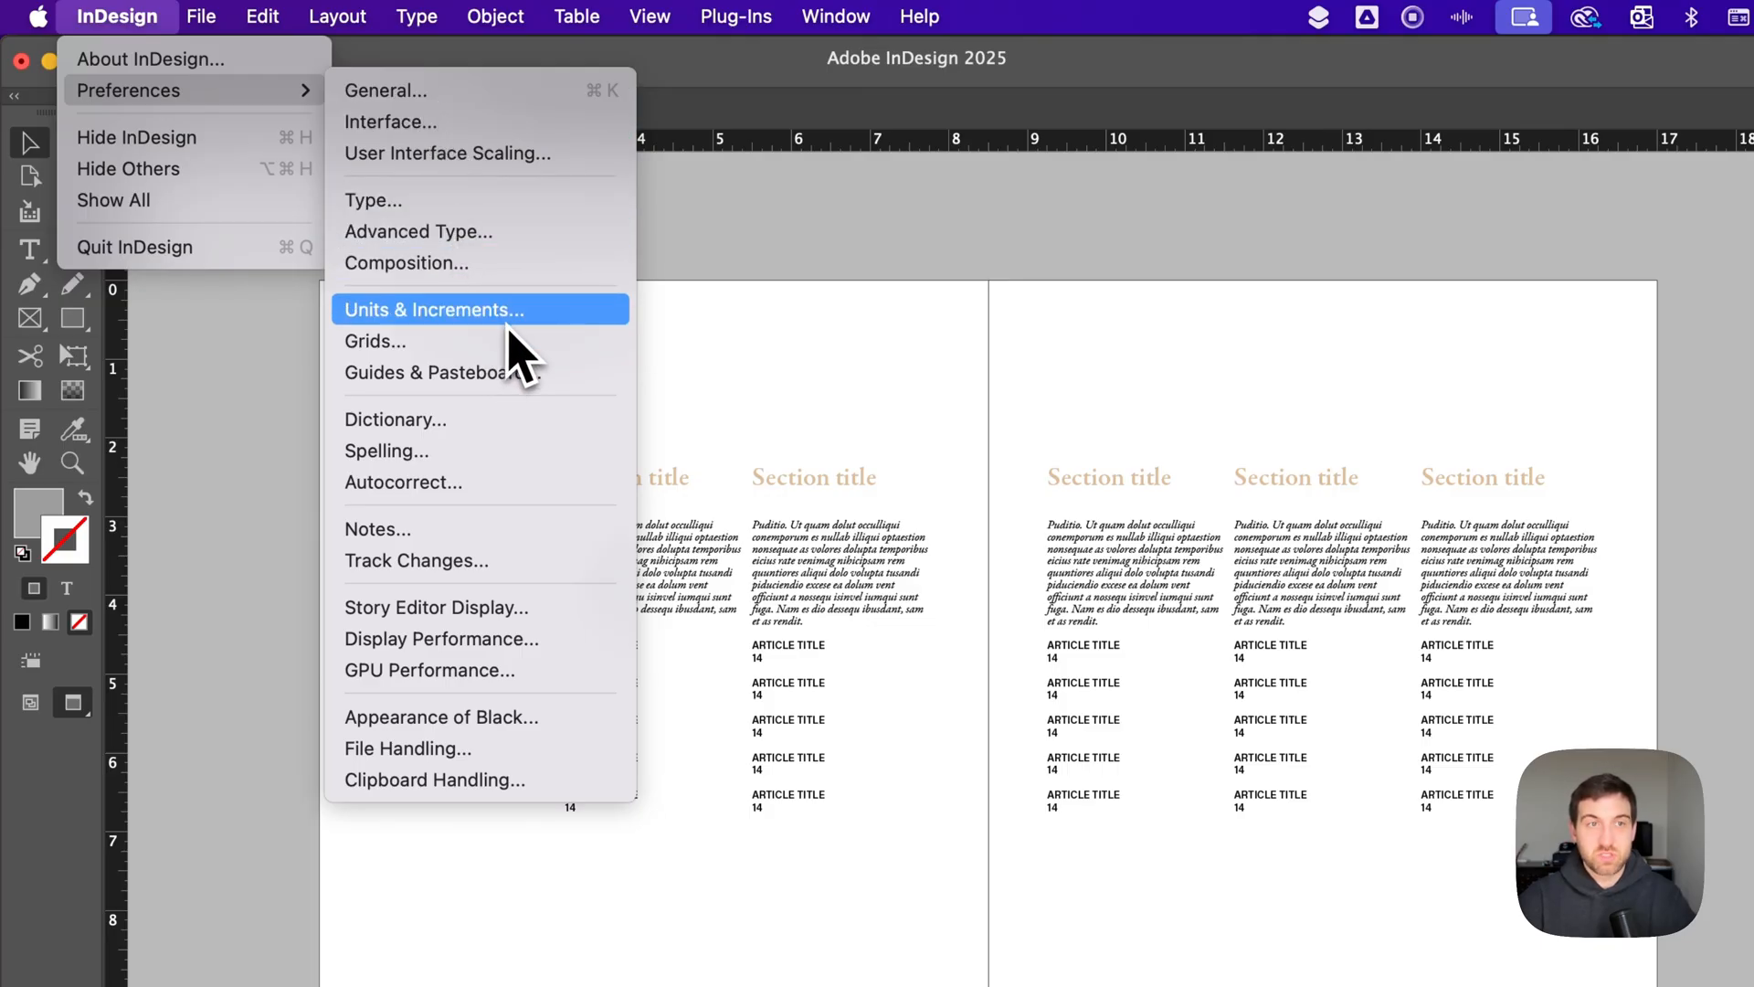
# - Bring up the Units & Increments preferences showing both ruler units as Inches
pyautogui.click(431, 308)
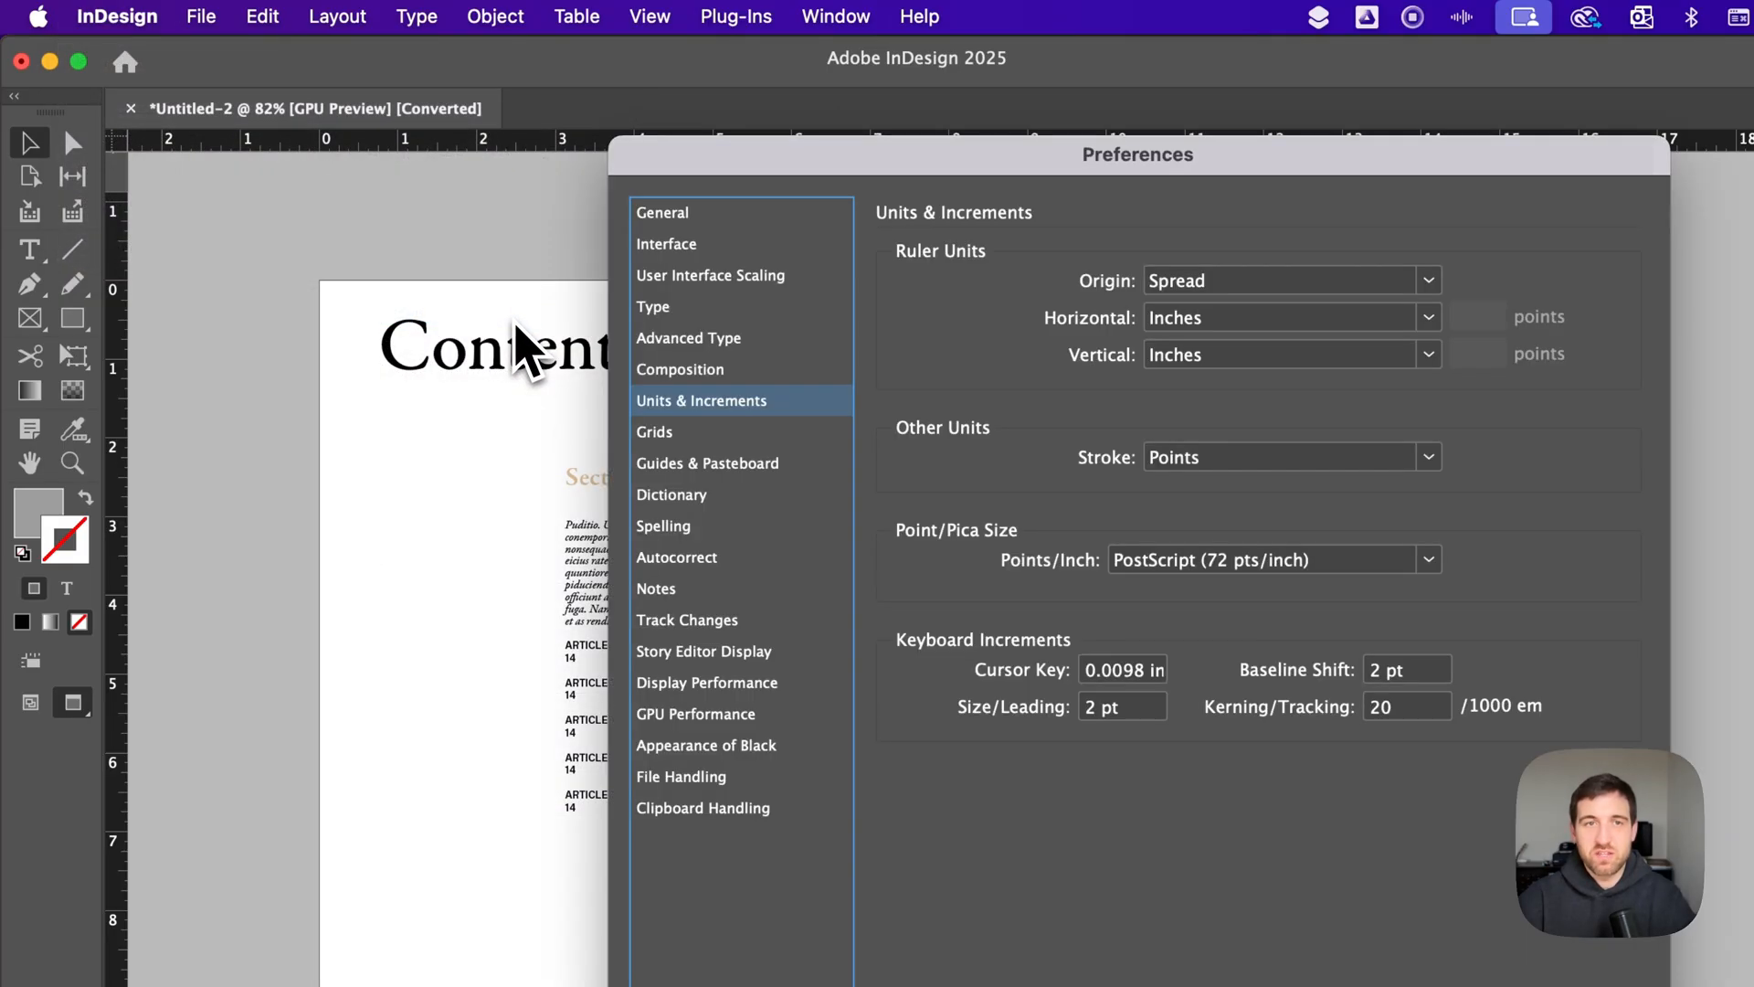
pyautogui.moveTo(709, 465)
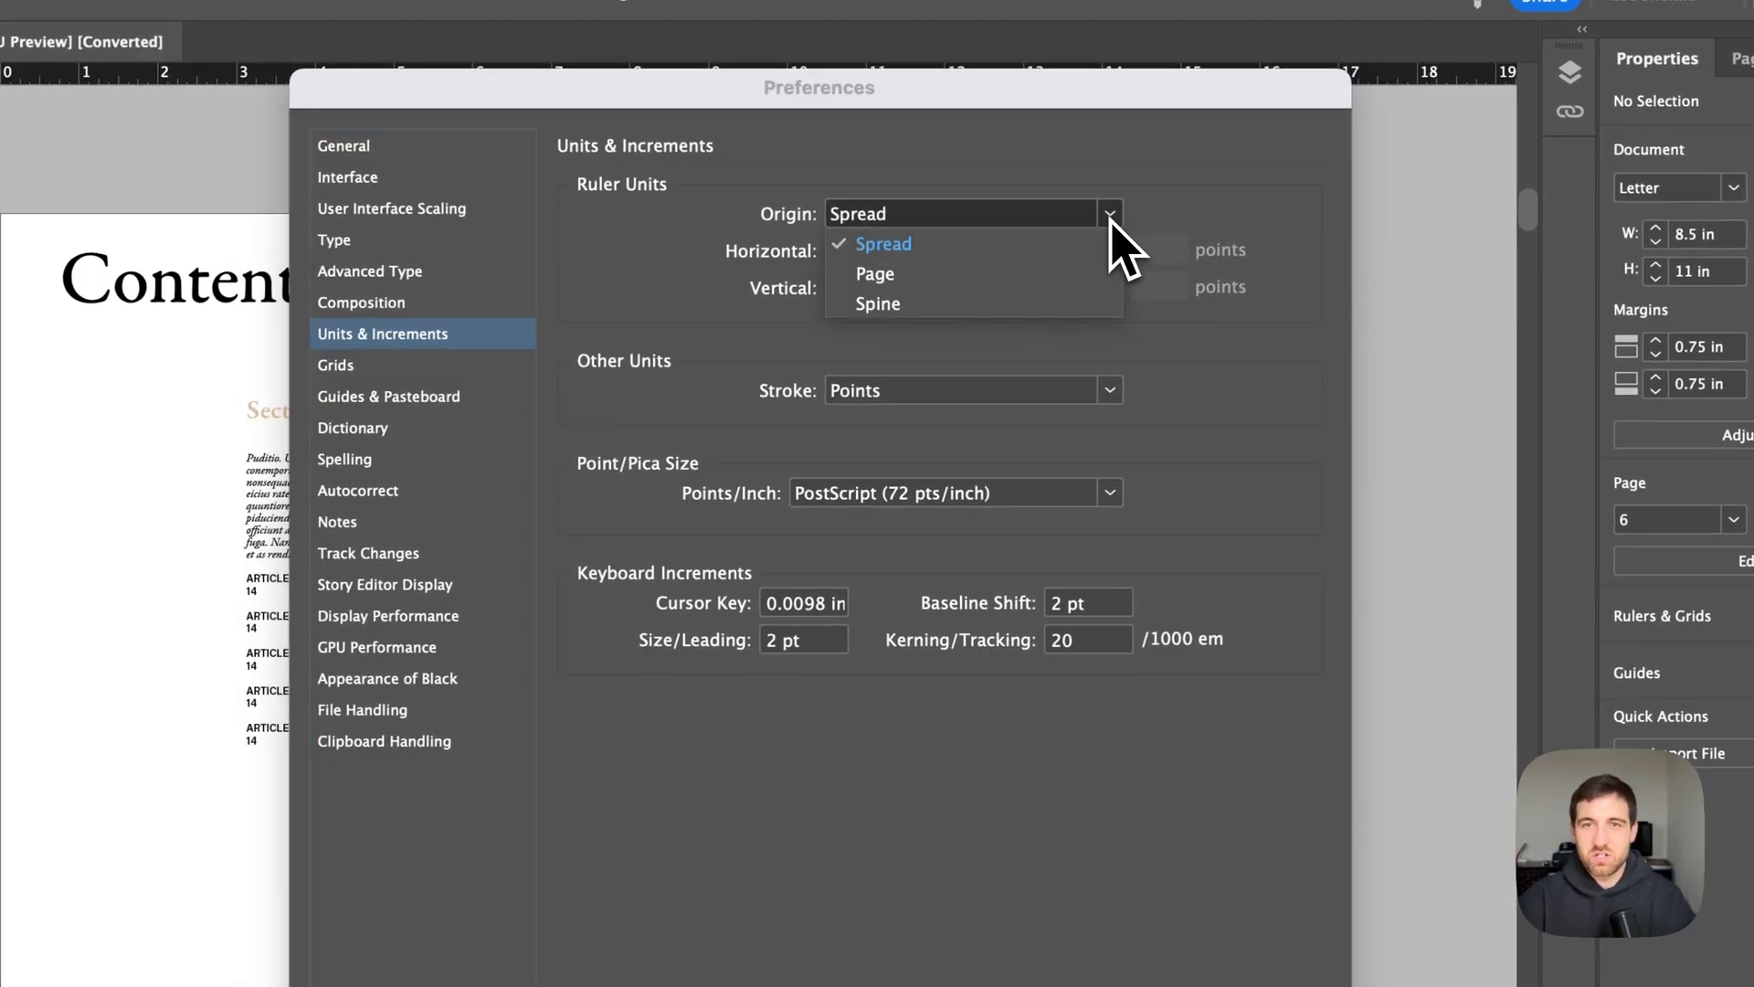
pyautogui.moveTo(921, 259)
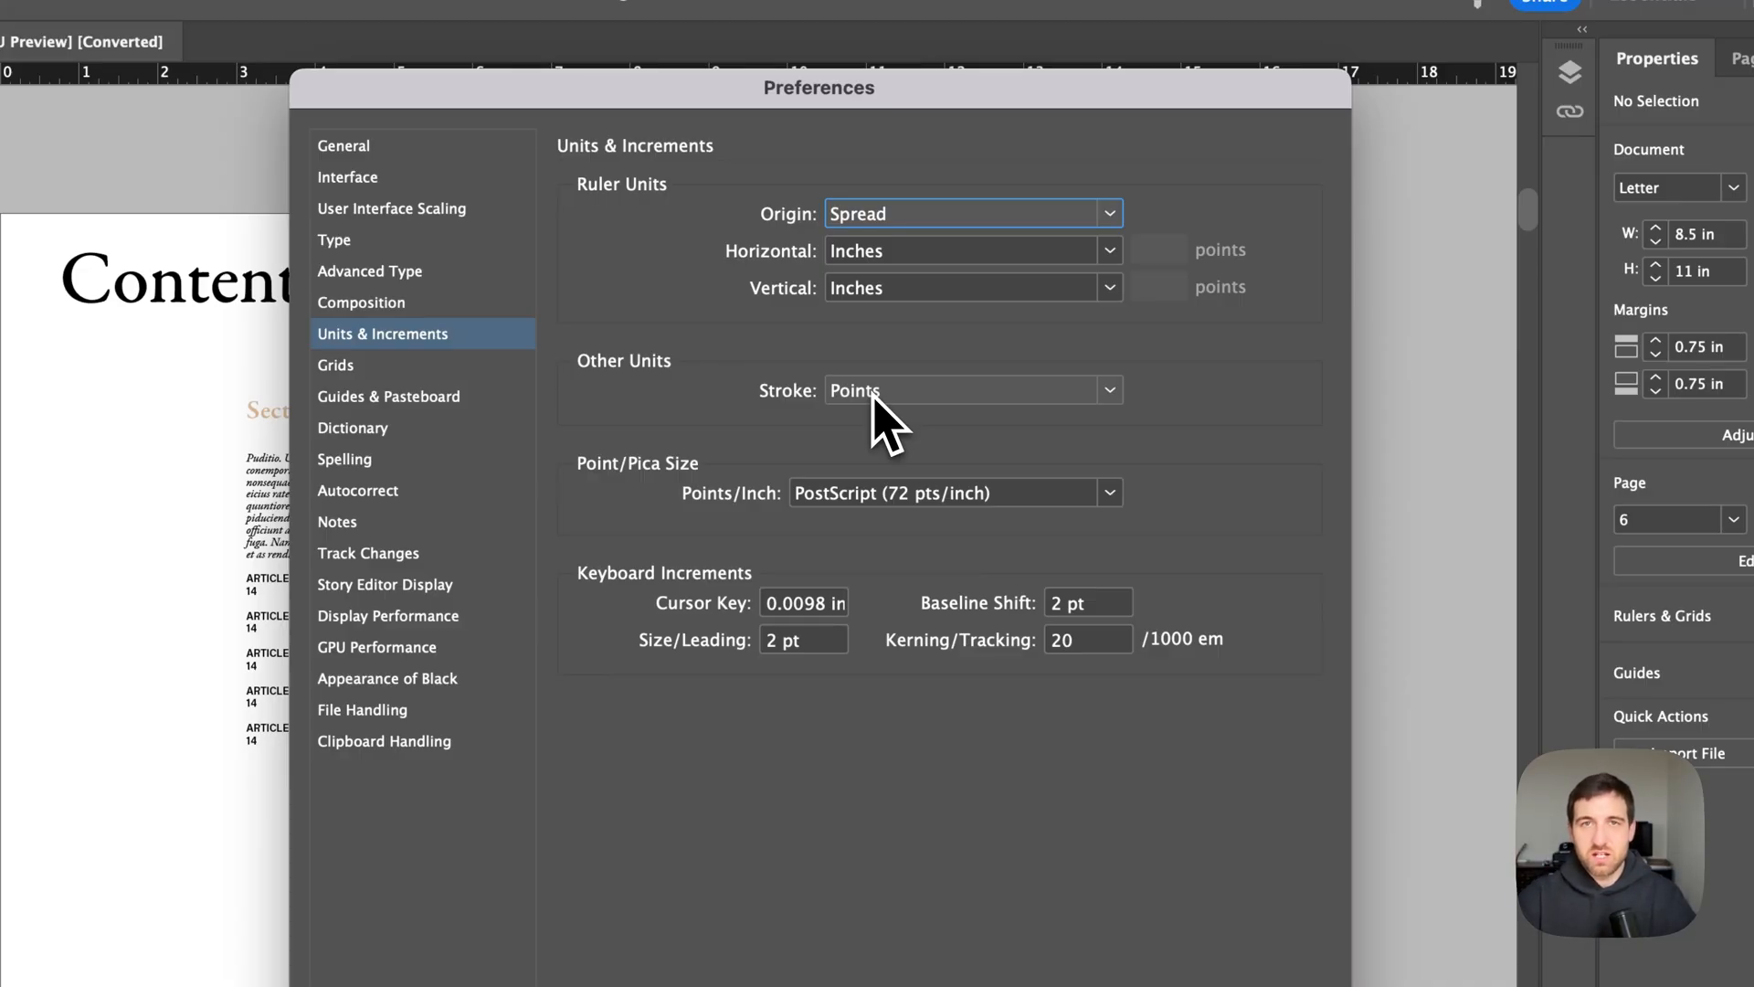
pyautogui.click(972, 389)
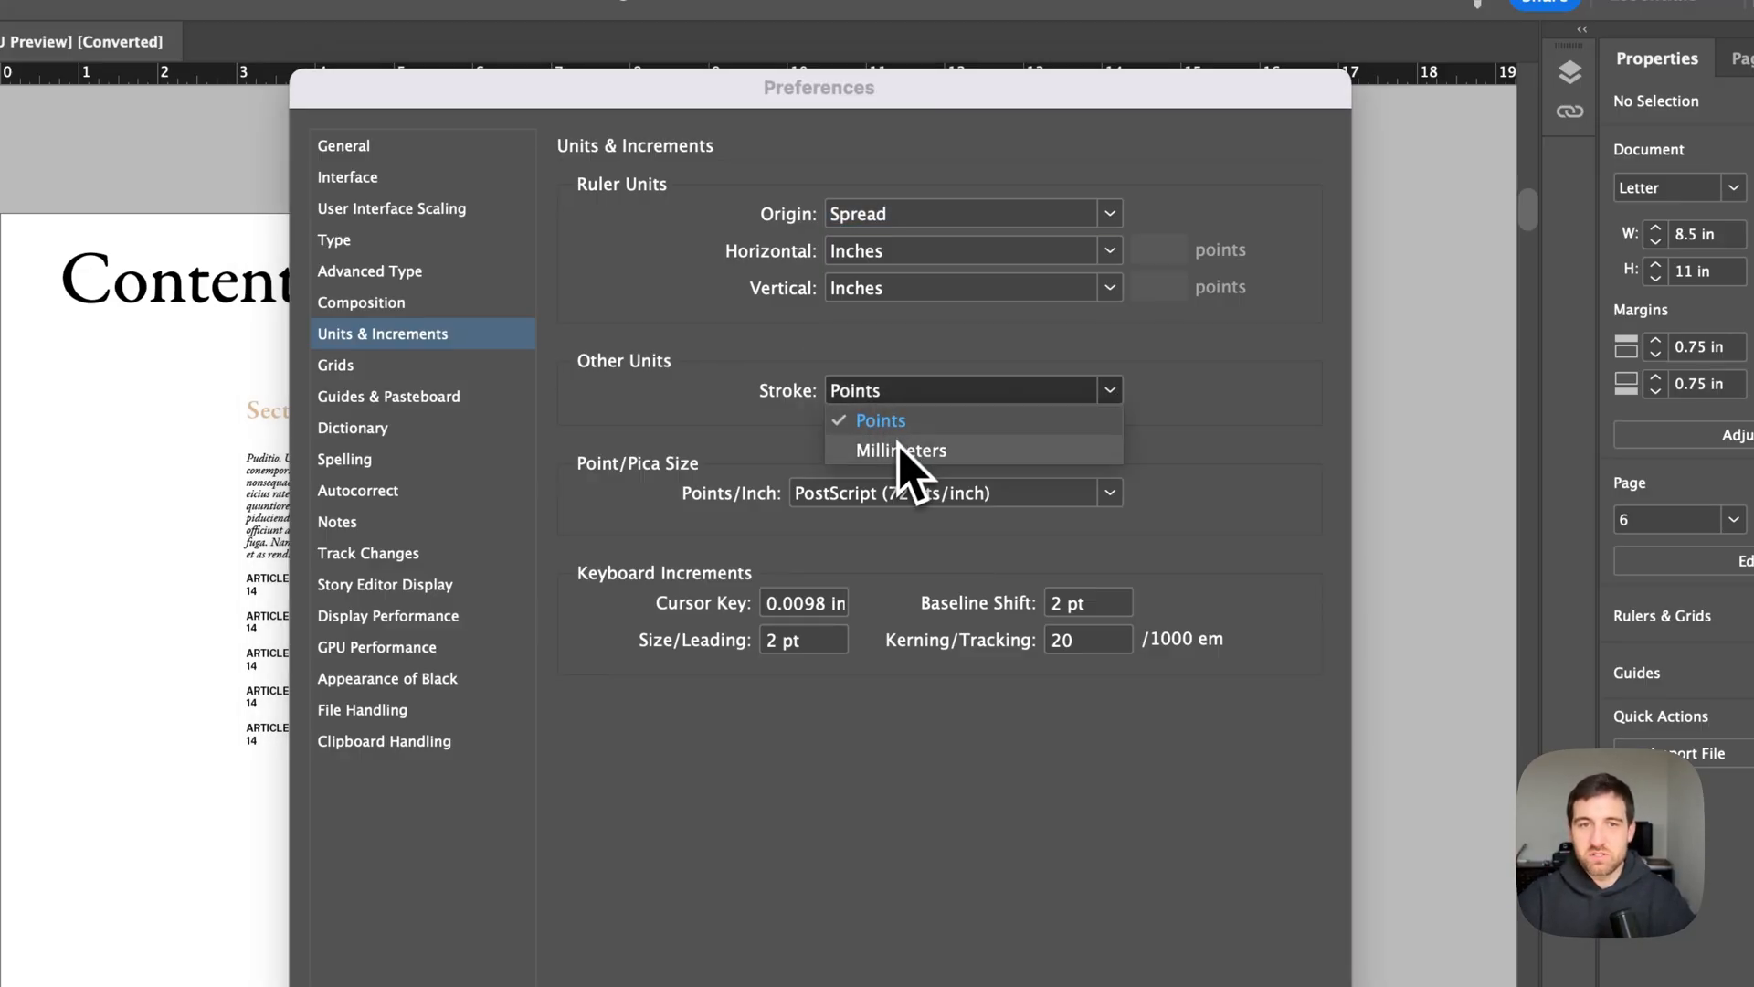
pyautogui.click(879, 420)
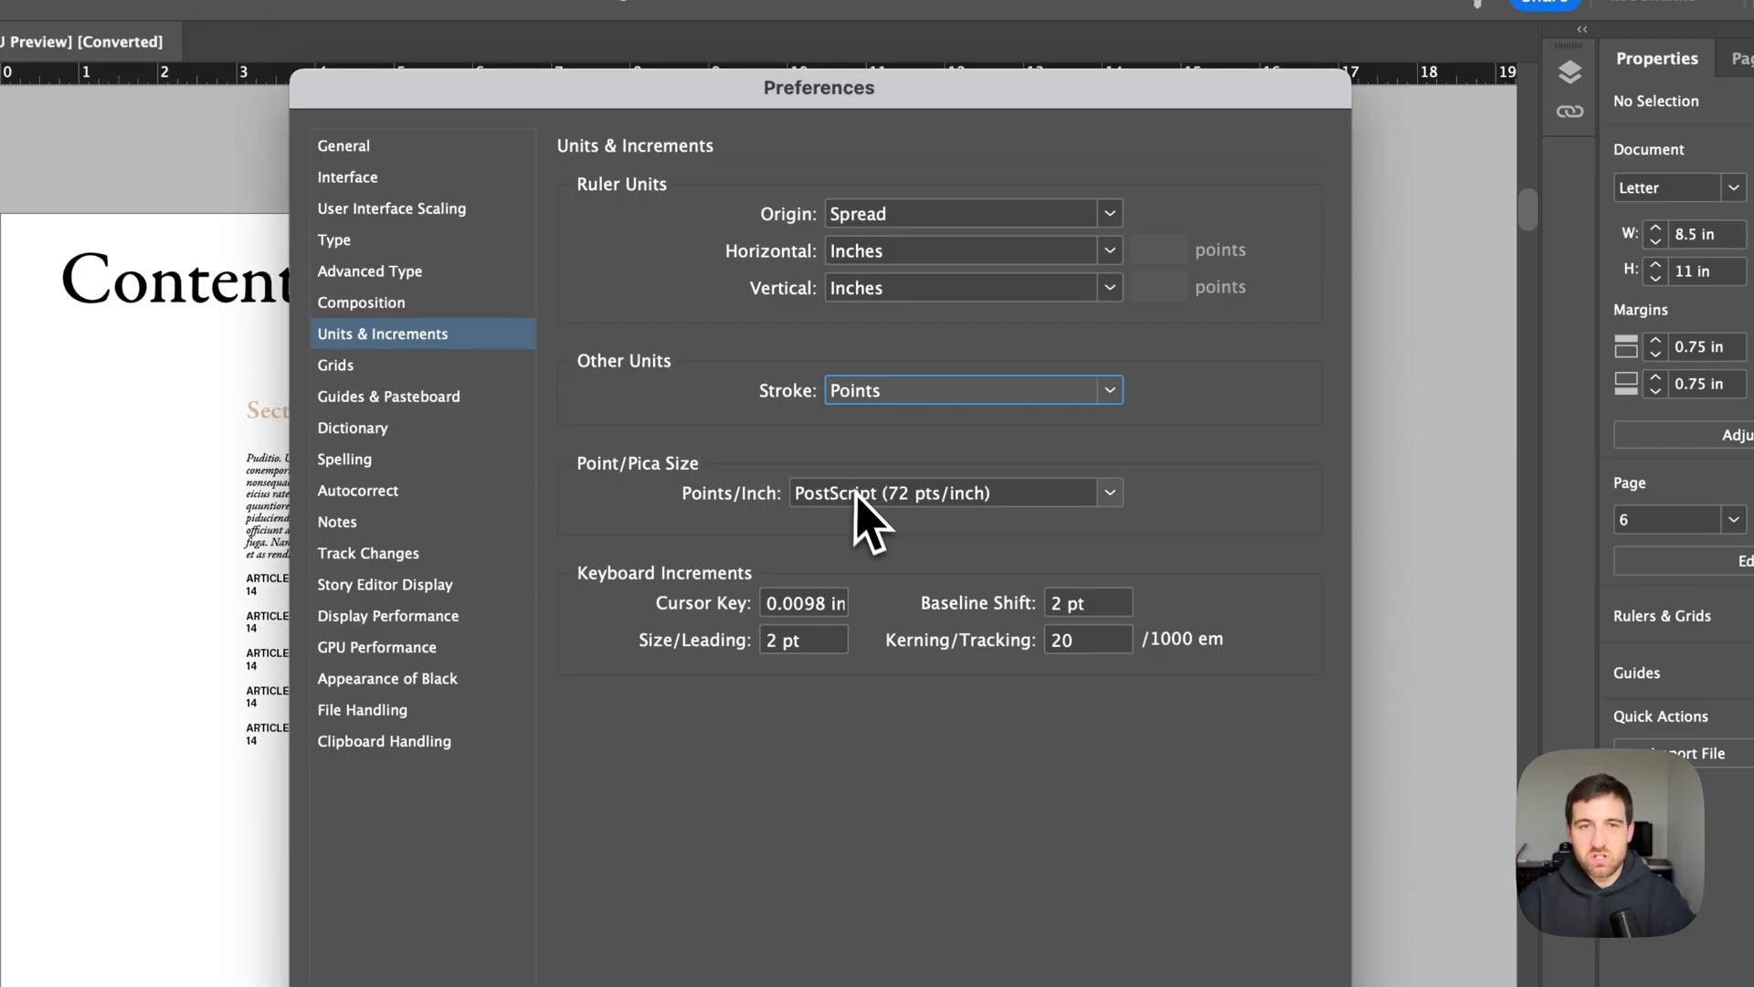
pyautogui.click(941, 493)
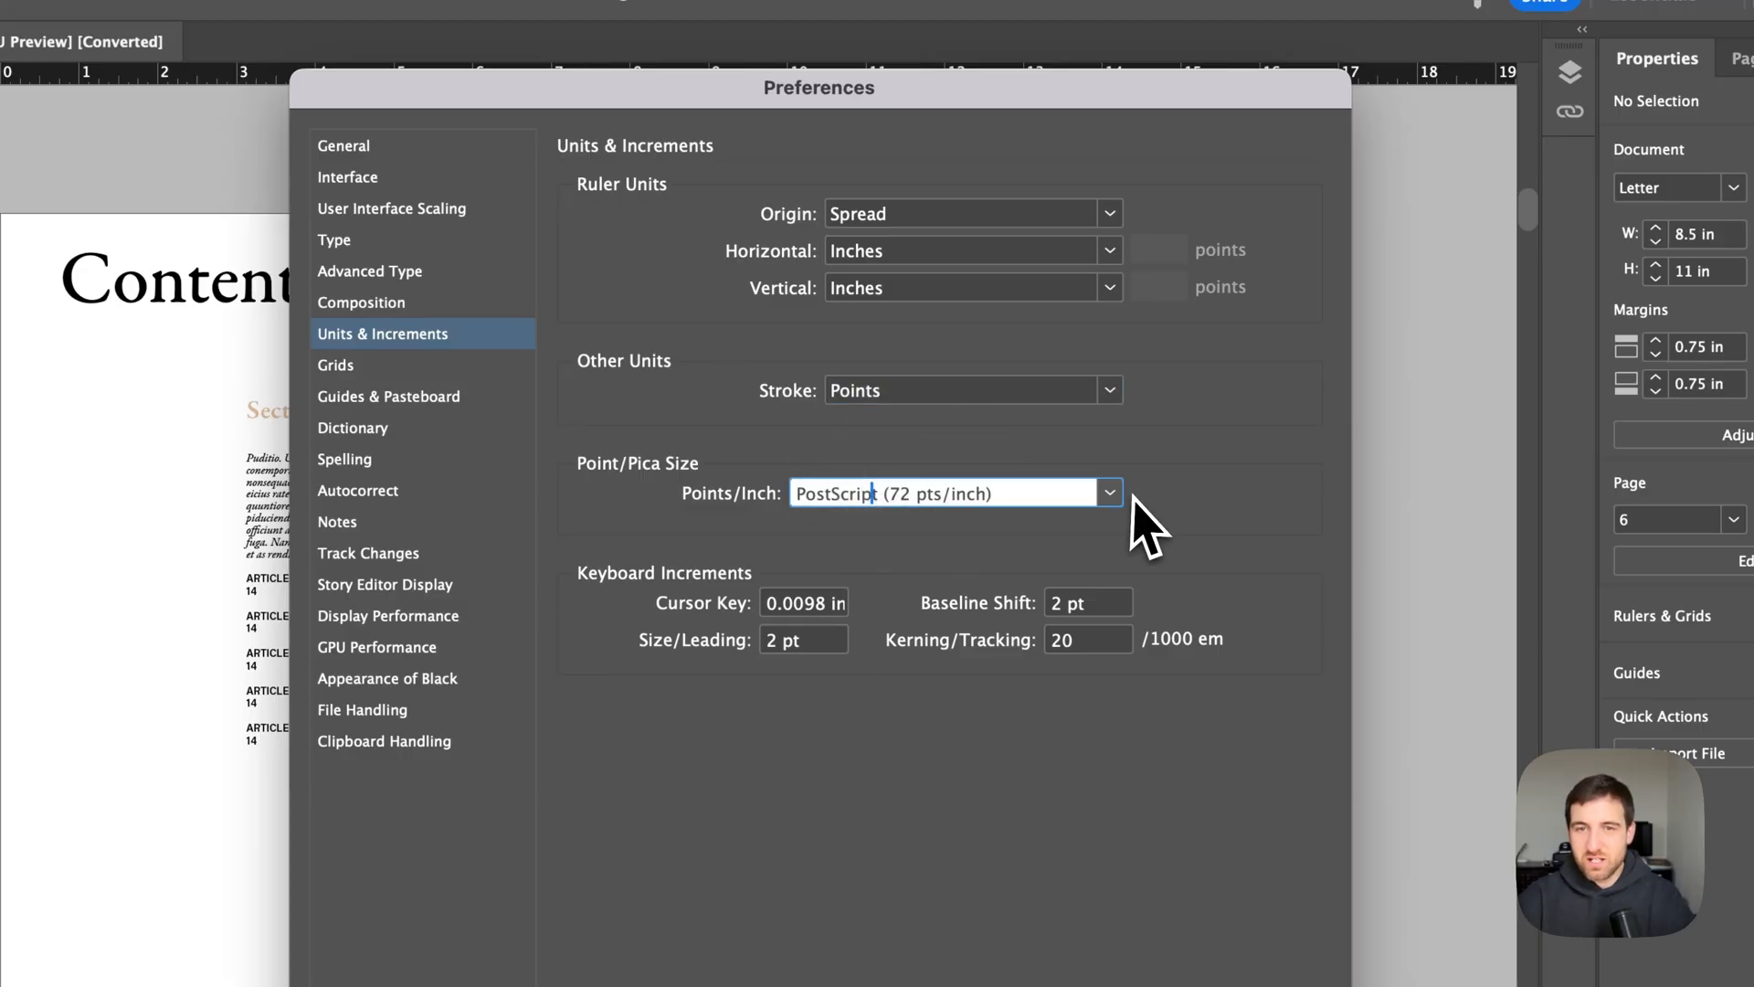
pyautogui.click(1109, 493)
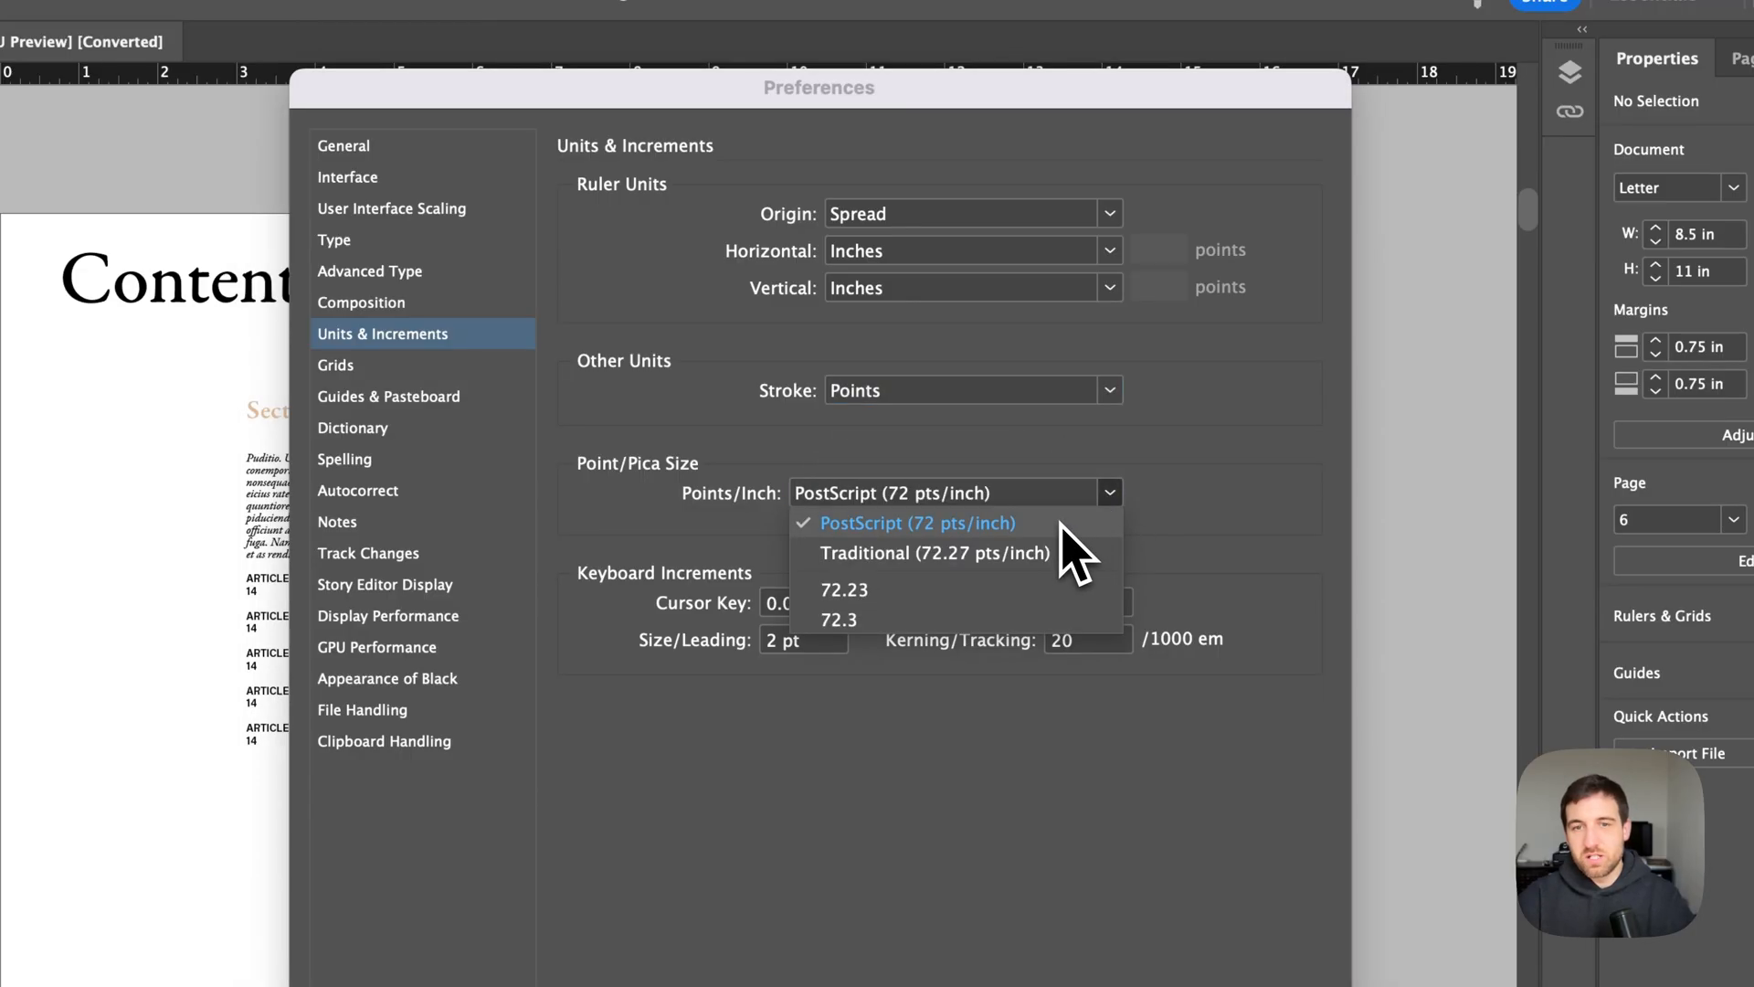
pyautogui.click(917, 522)
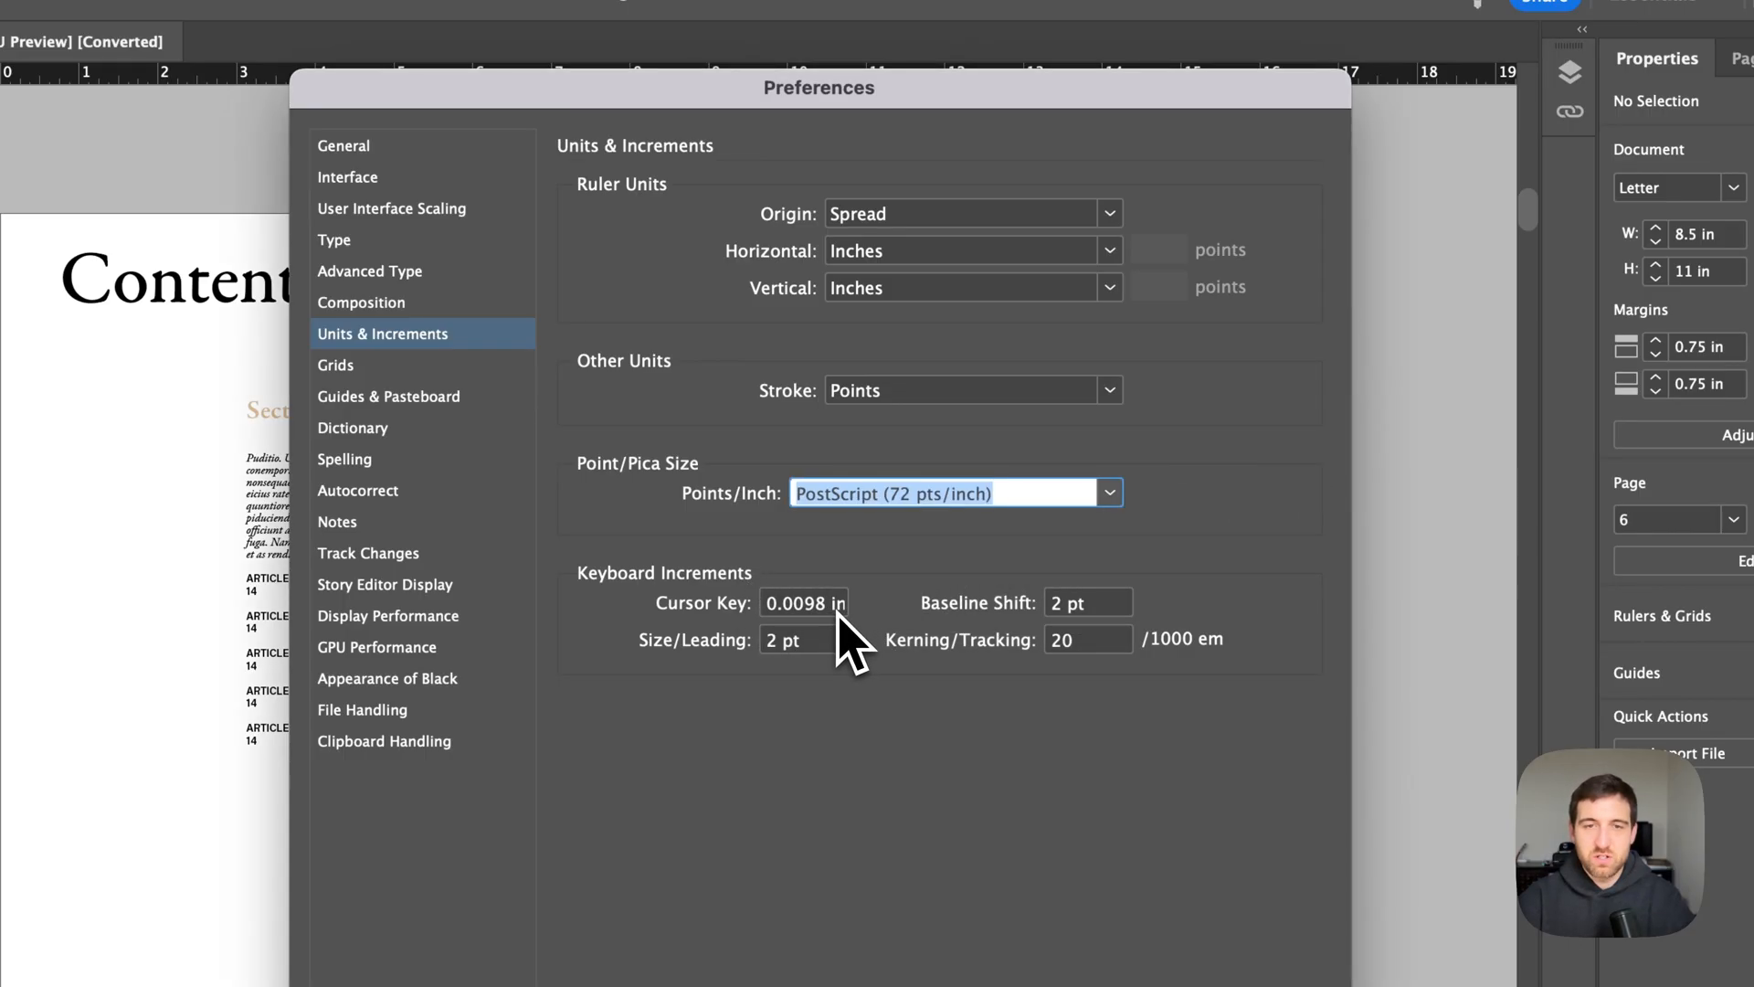
# - Verify the vertical ruler unit reads Inches and accept the preferences with OK
pyautogui.click(804, 603)
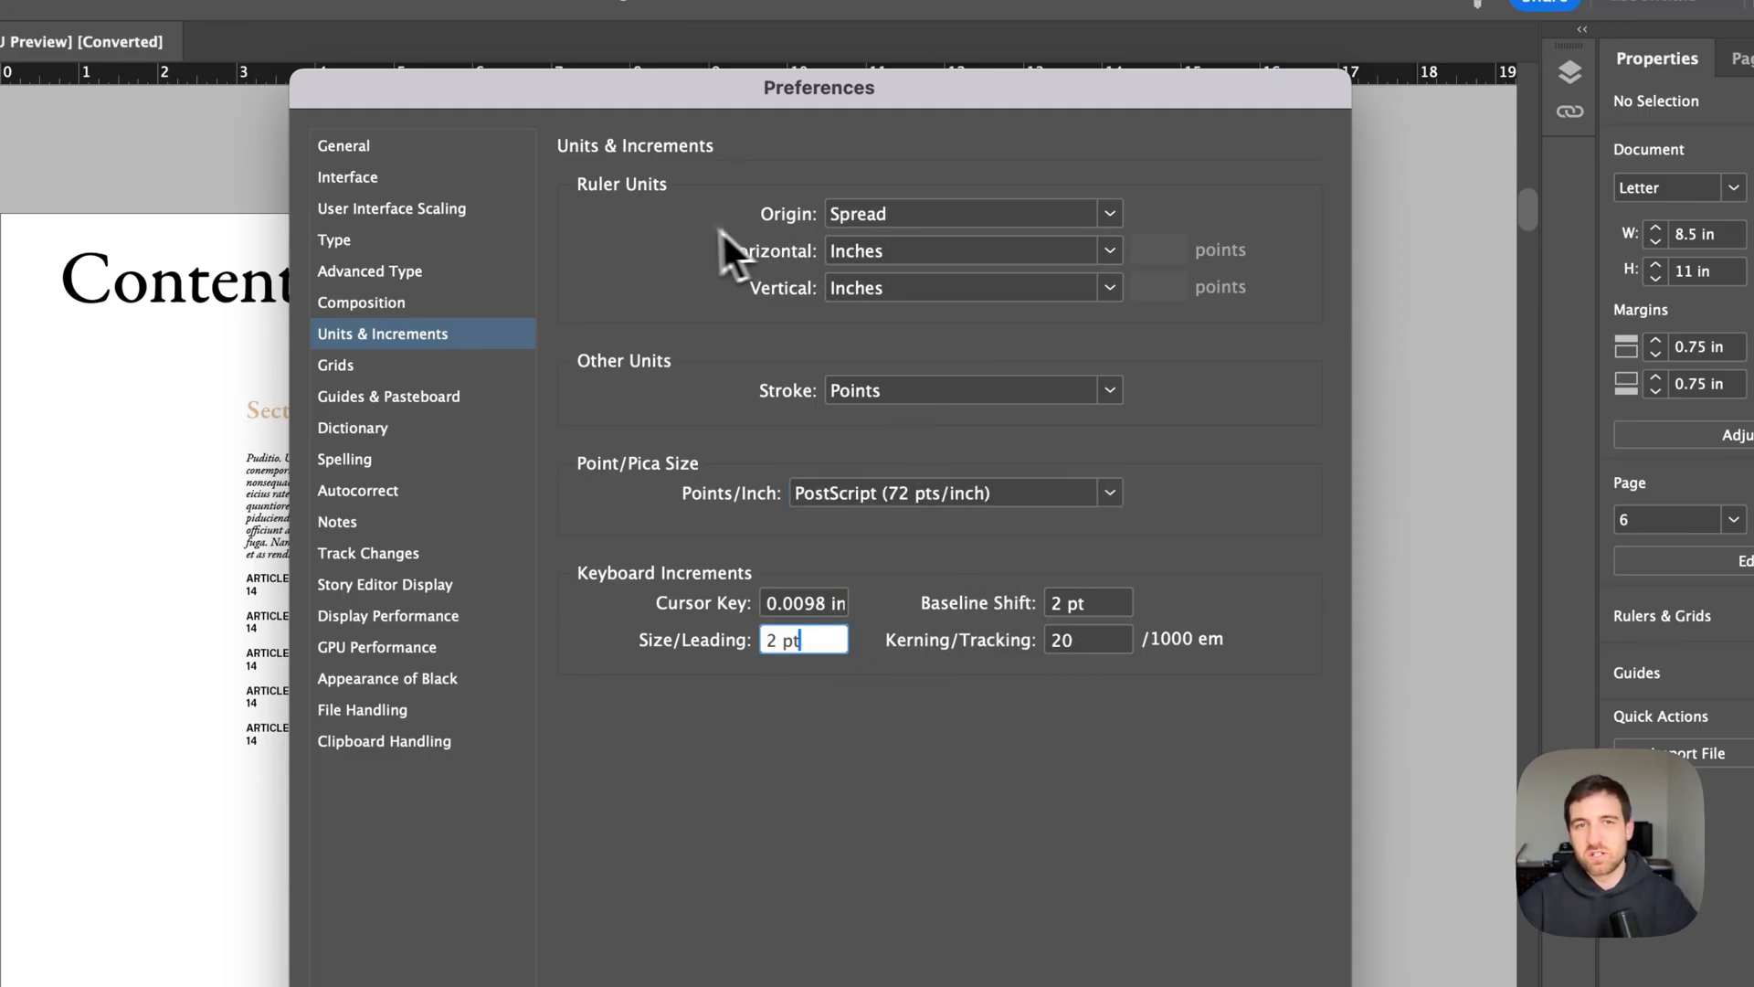
pyautogui.moveTo(626, 220)
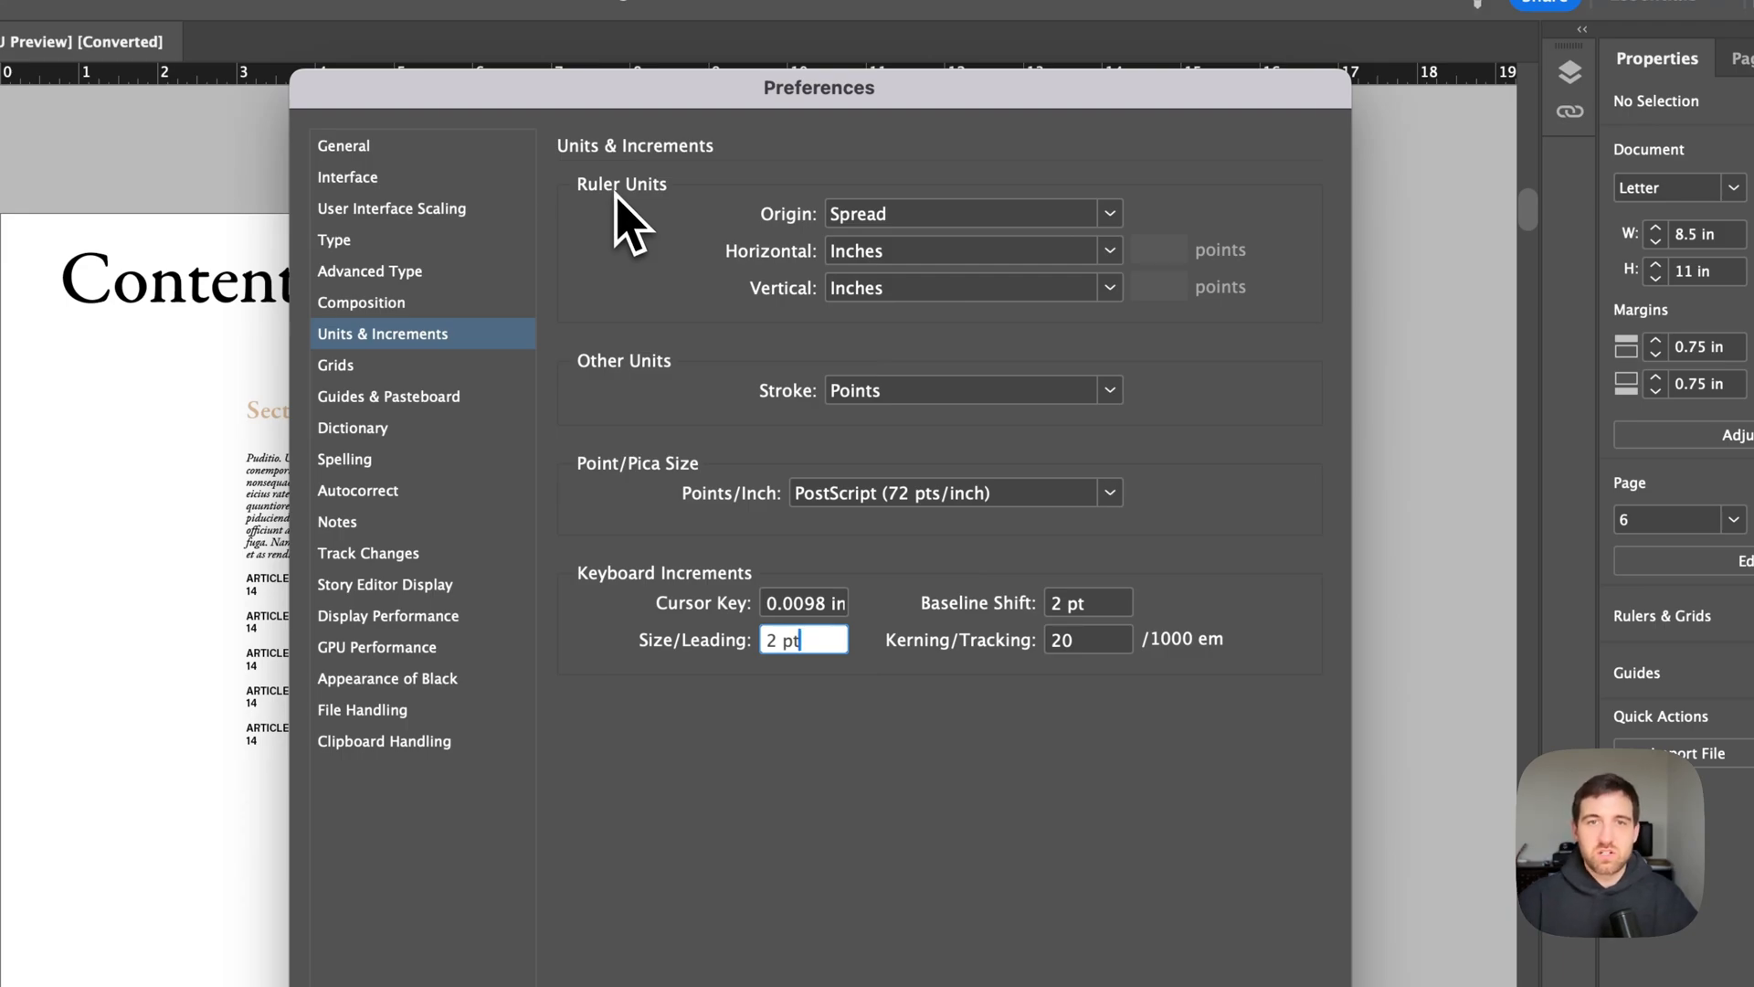
pyautogui.click(1109, 287)
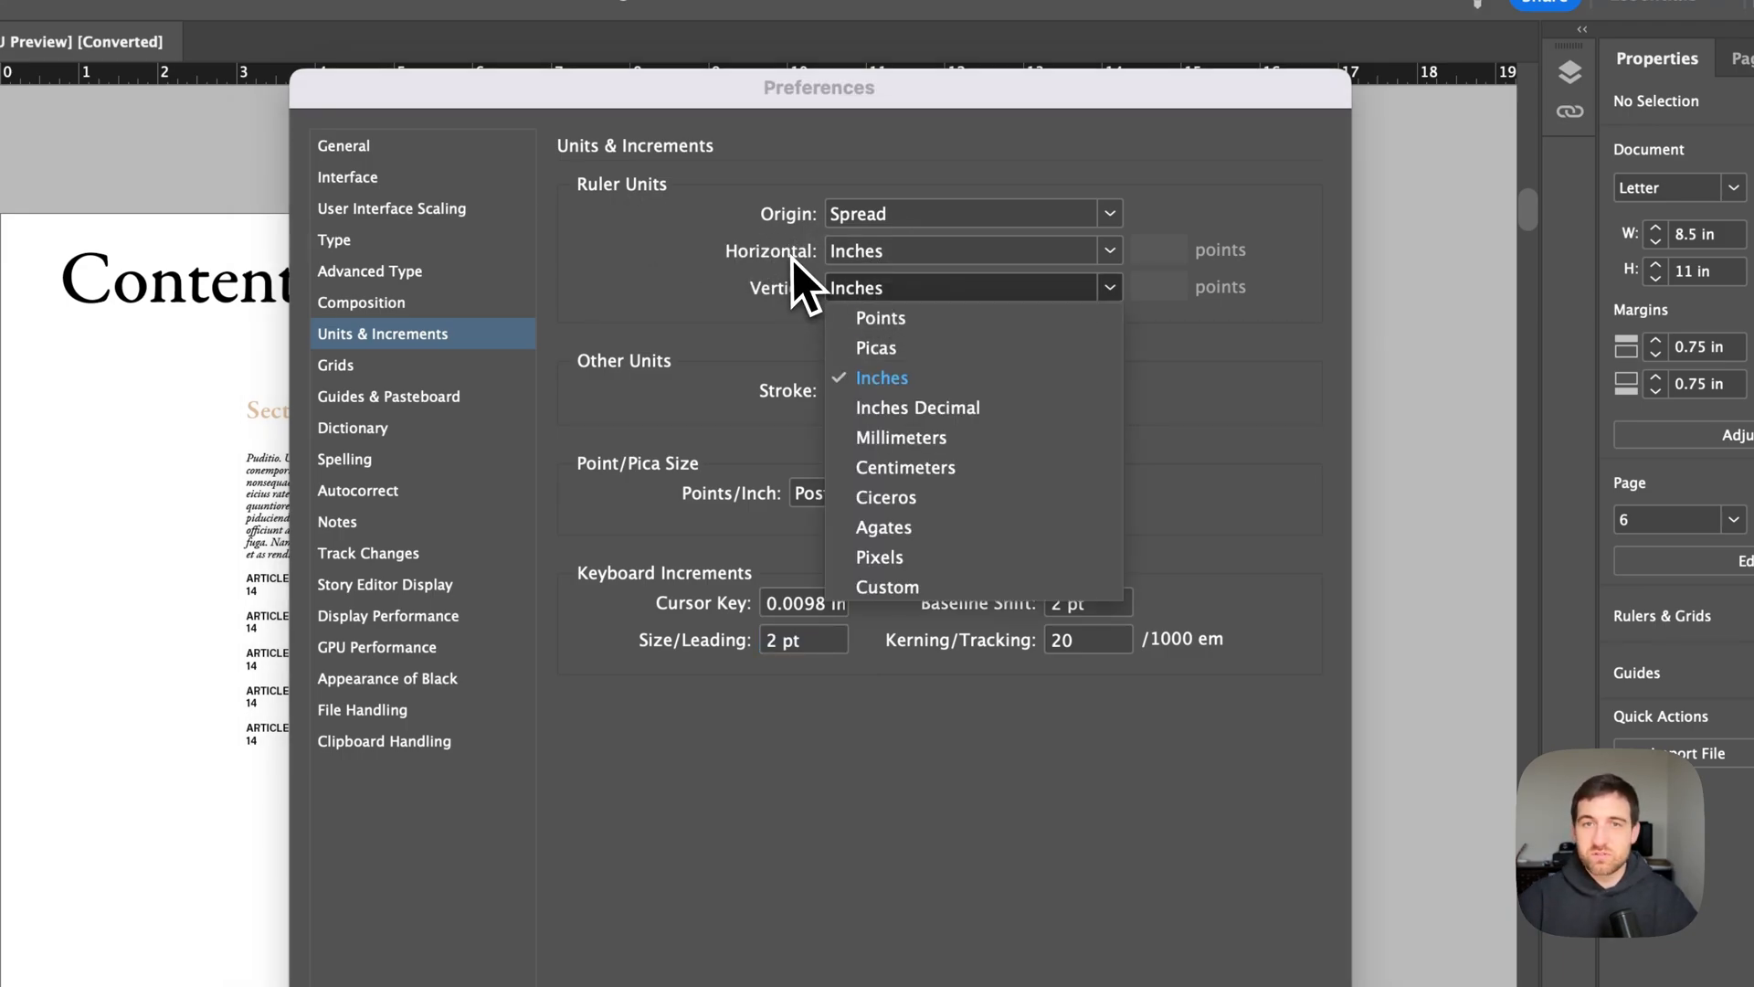
pyautogui.click(882, 377)
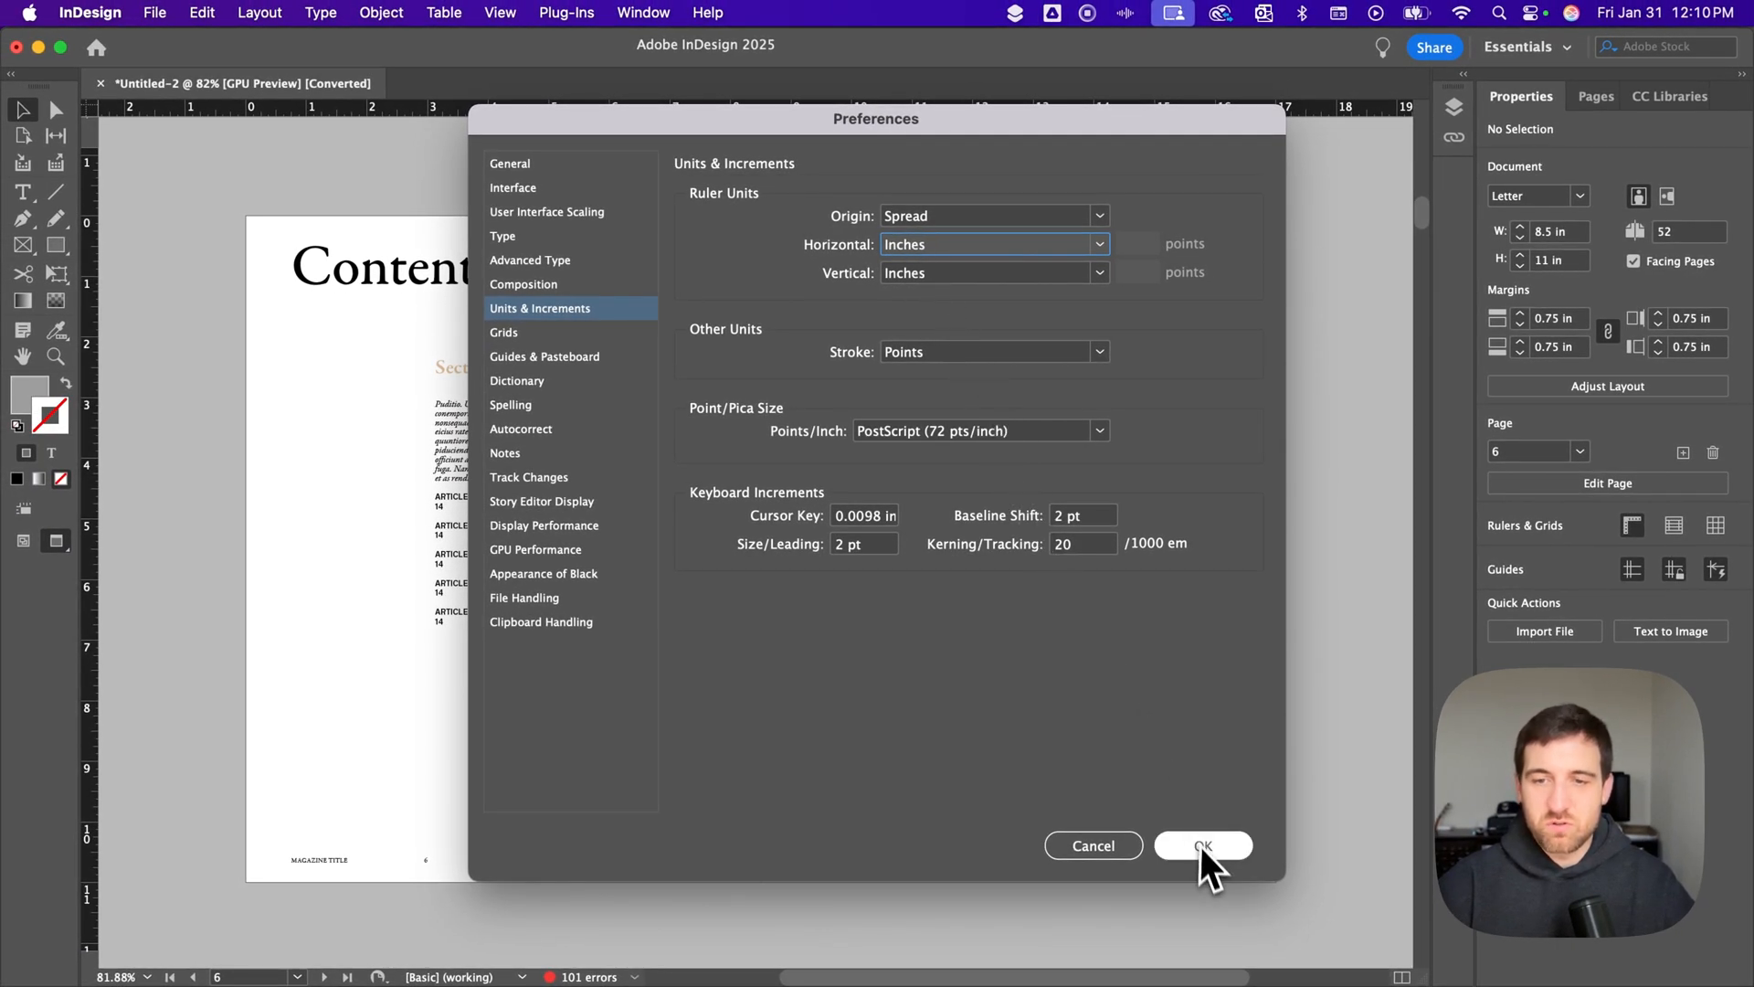
pyautogui.click(1203, 845)
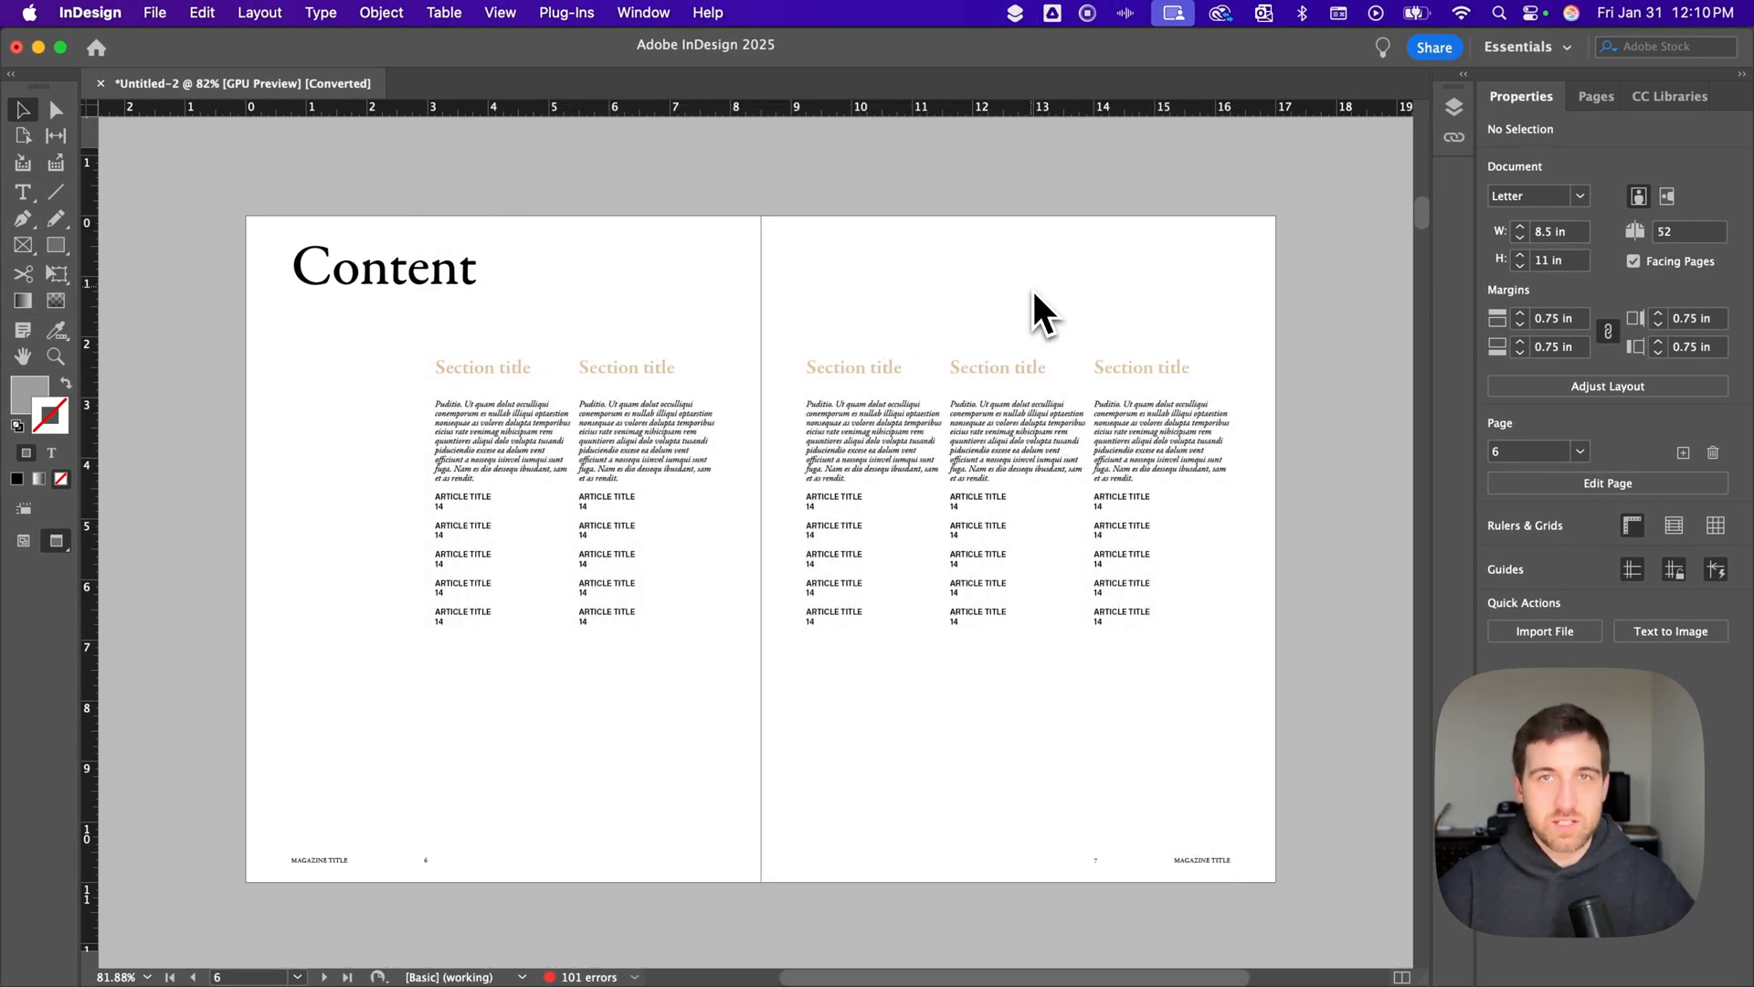